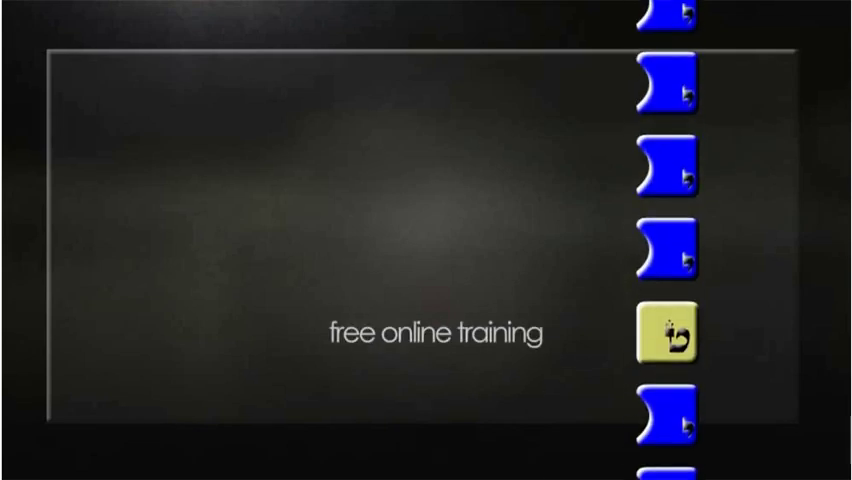
# Step: Let the training intro play out until the Windows desktop with its shortcuts appears
pyautogui.click(668, 332)
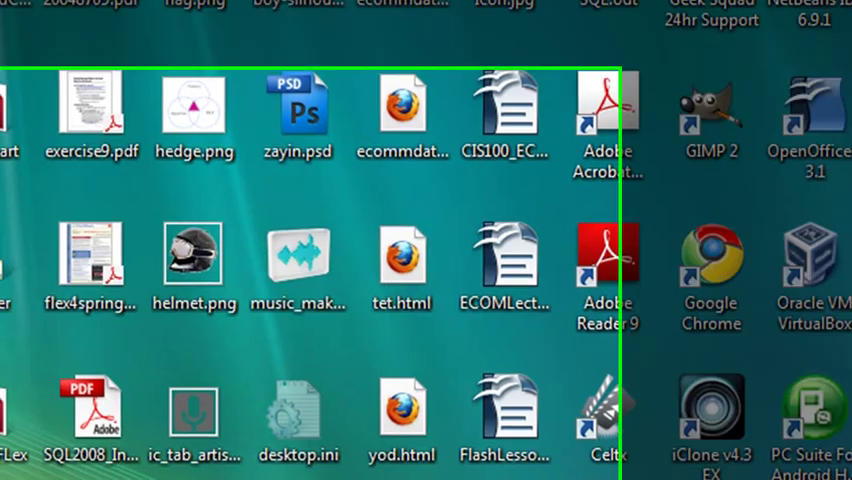
# Step: Start SSMS and connect to the local Database Engine using Windows Authentication
pyautogui.click(16, 476)
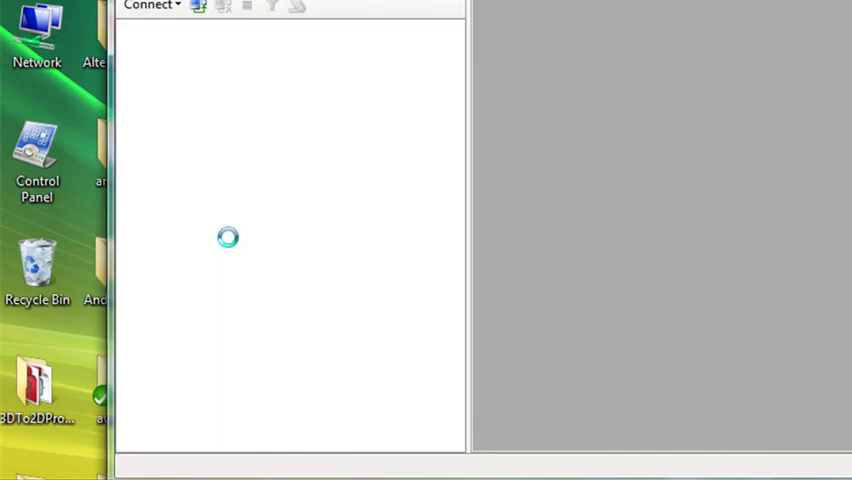
pyautogui.click(148, 6)
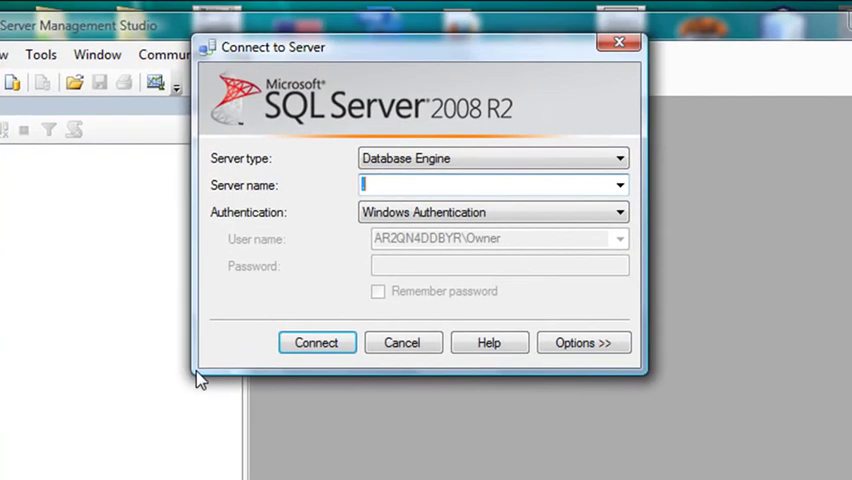
pyautogui.moveTo(316, 342)
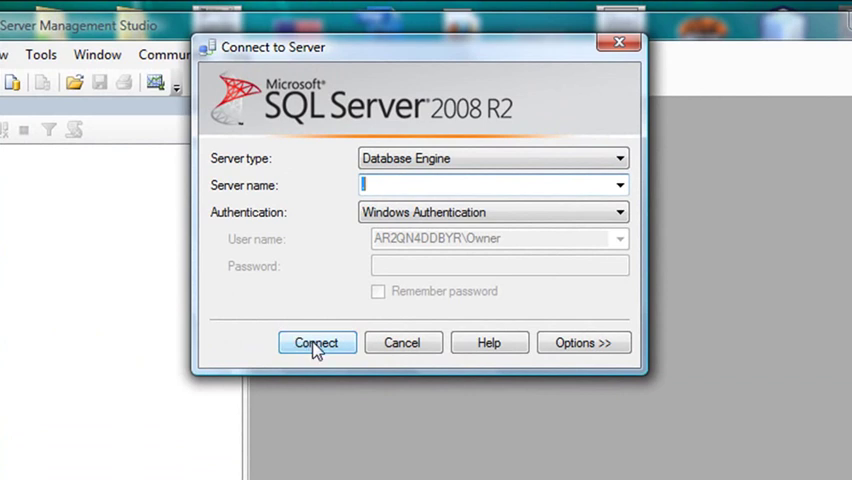
pyautogui.click(316, 342)
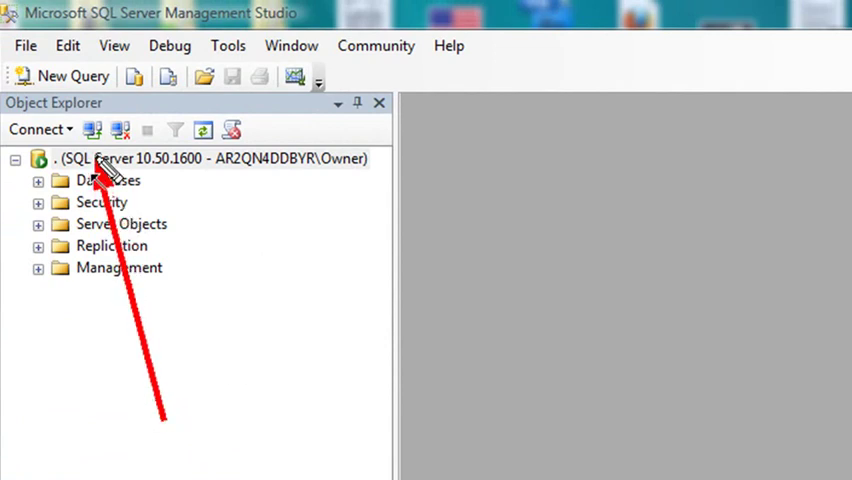
pyautogui.moveTo(80, 272)
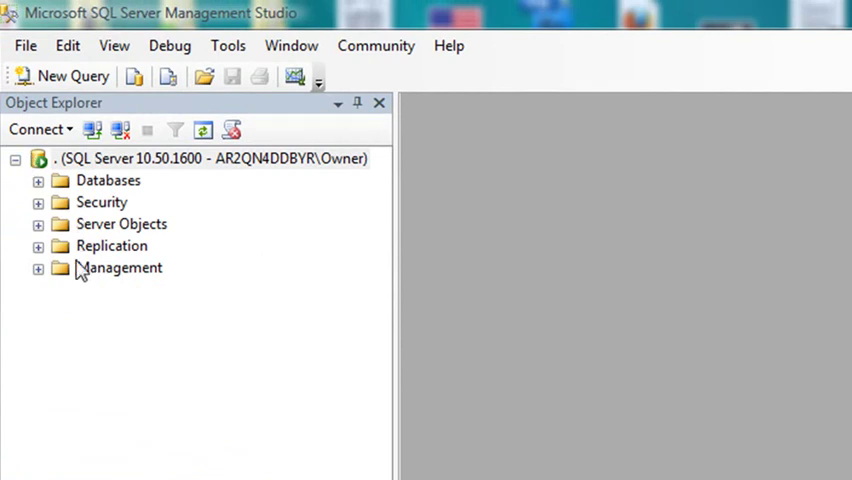
# Step: Expand the server's Databases, Logins and Server Roles nodes in Object Explorer
pyautogui.click(38, 180)
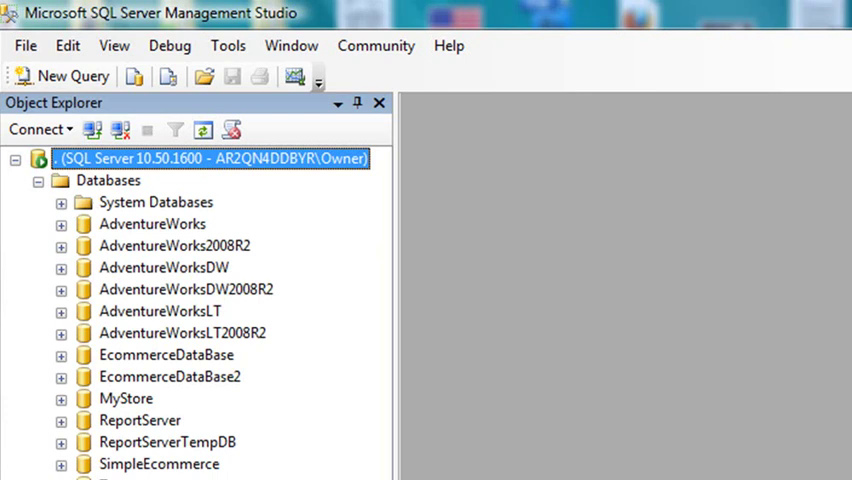
pyautogui.scroll(-3)
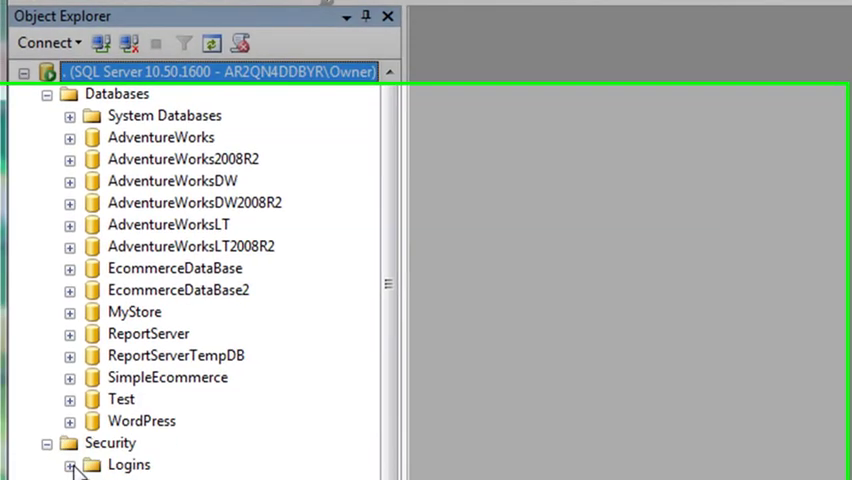
pyautogui.click(70, 464)
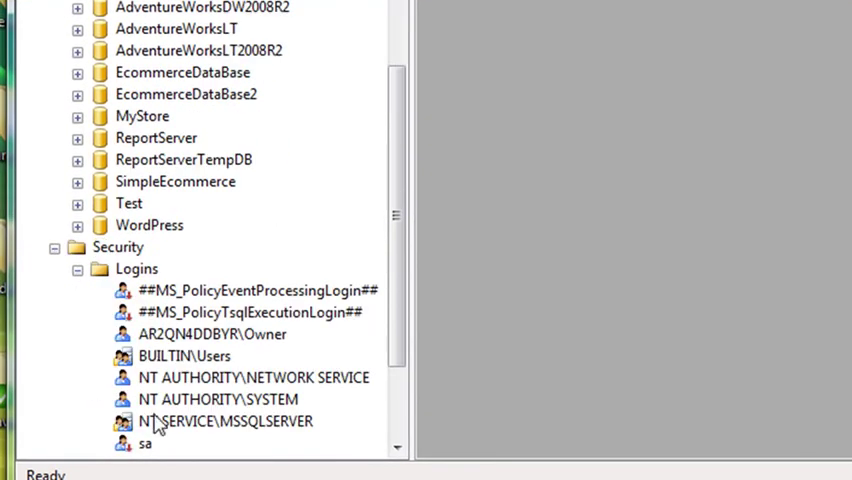
pyautogui.scroll(-3)
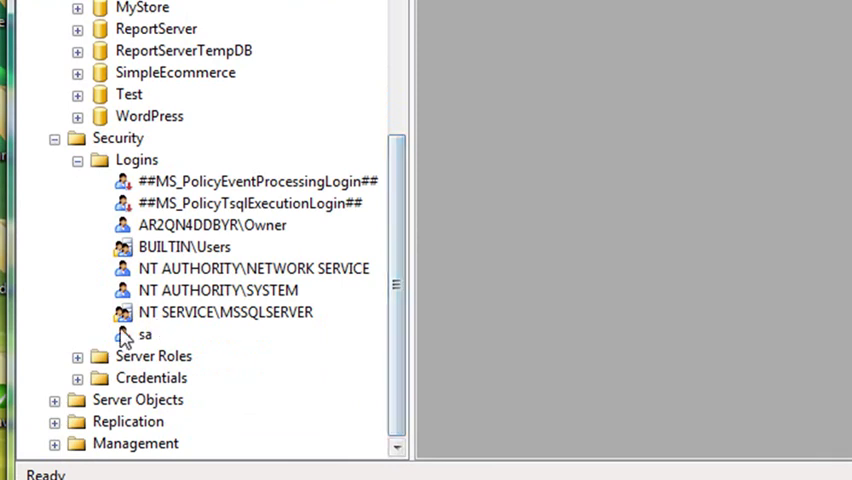
pyautogui.click(76, 356)
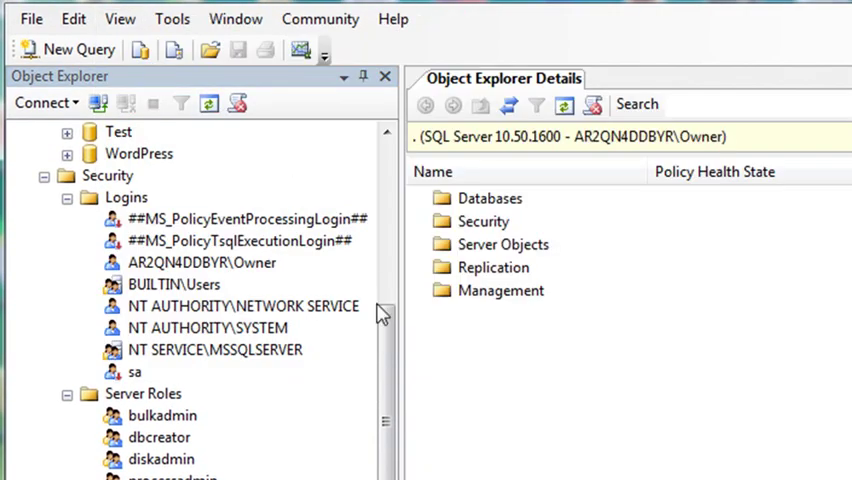
pyautogui.moveTo(836, 440)
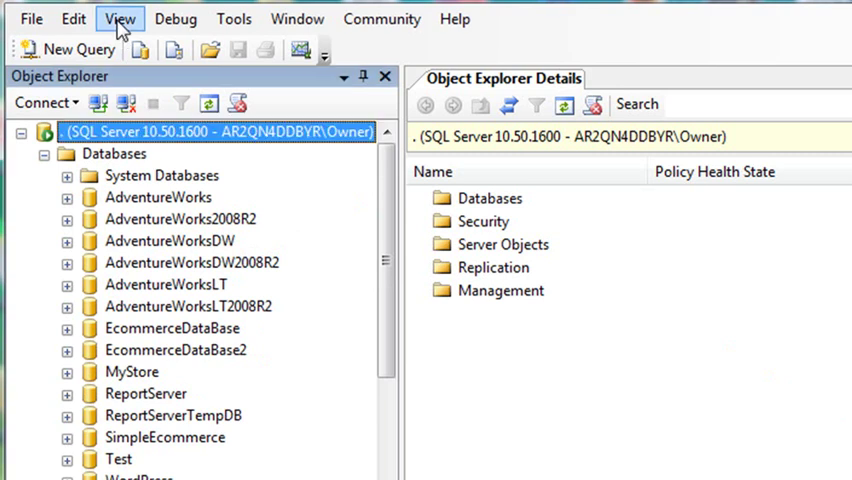
# Step: Show Template Explorer from the View menu and browse the Database templates
pyautogui.click(118, 18)
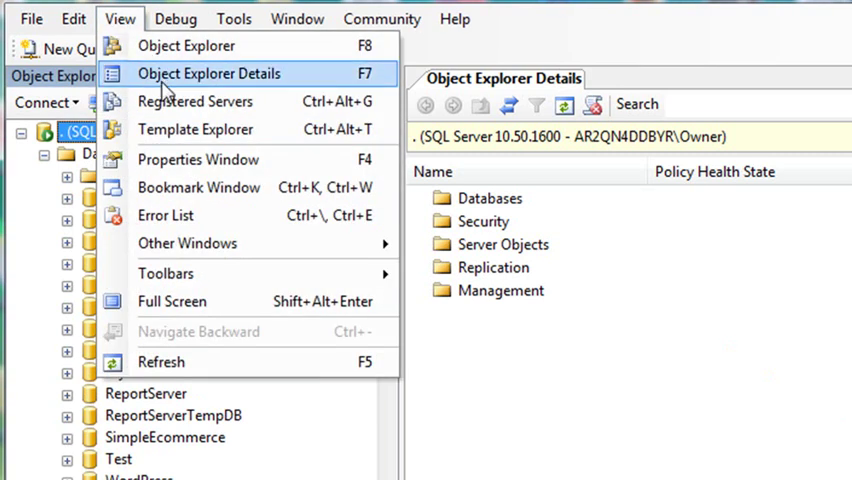
pyautogui.click(196, 128)
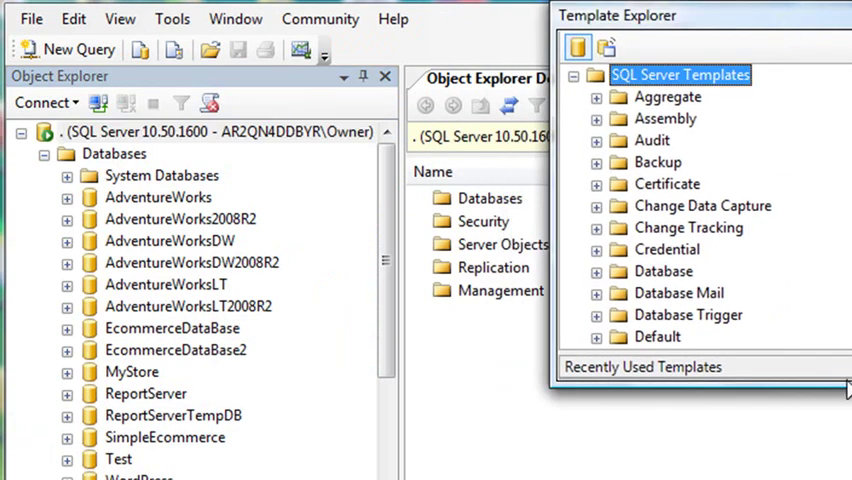
pyautogui.scroll(-3)
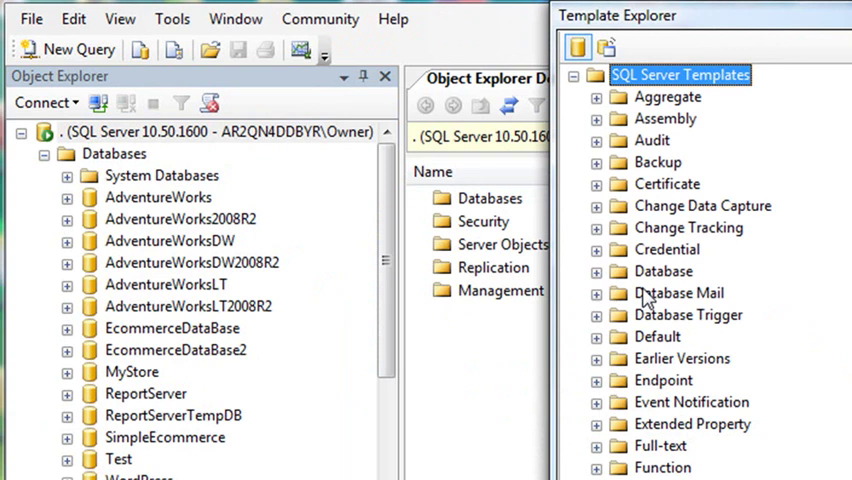
pyautogui.click(596, 272)
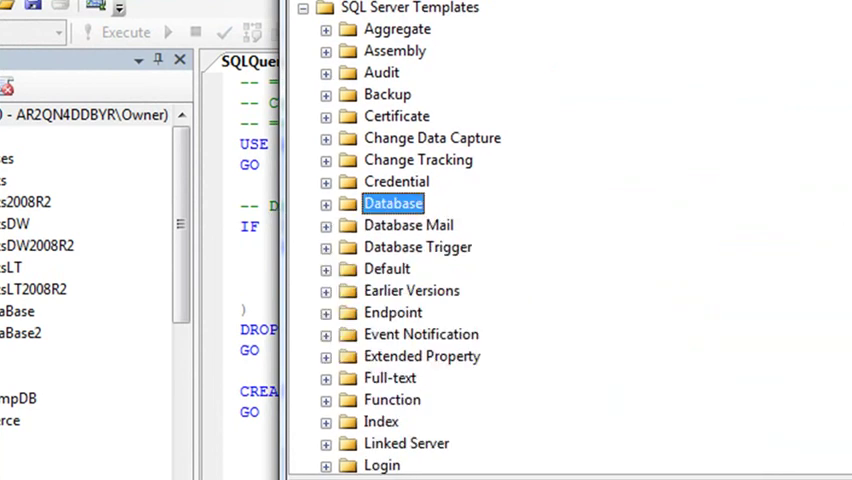
# Step: Load the Create Login for SysAdmin User template into a new query and close Template Explorer
pyautogui.scroll(-3)
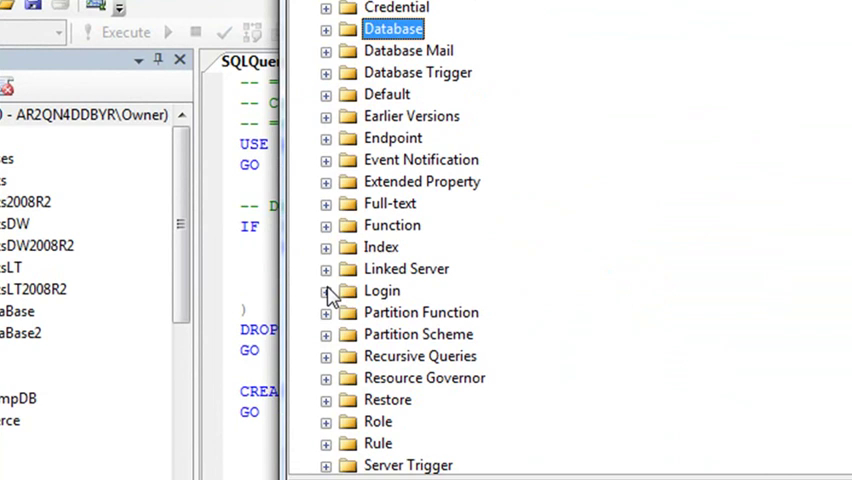
pyautogui.click(326, 290)
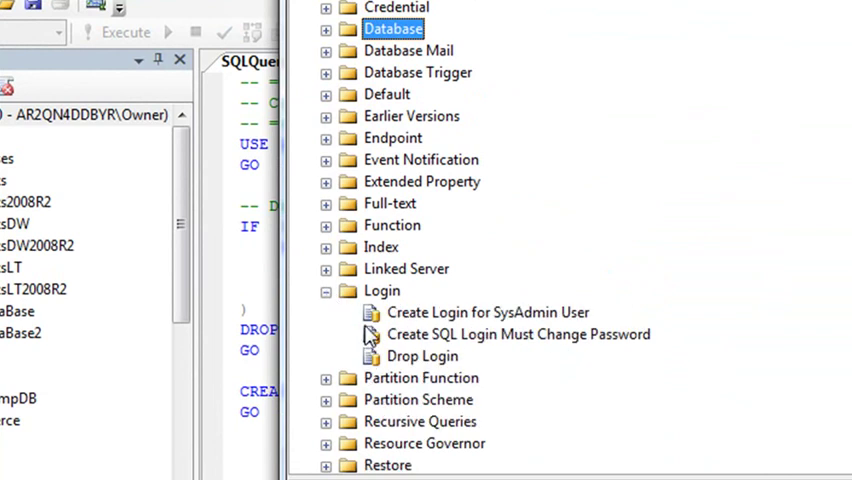
pyautogui.click(488, 312)
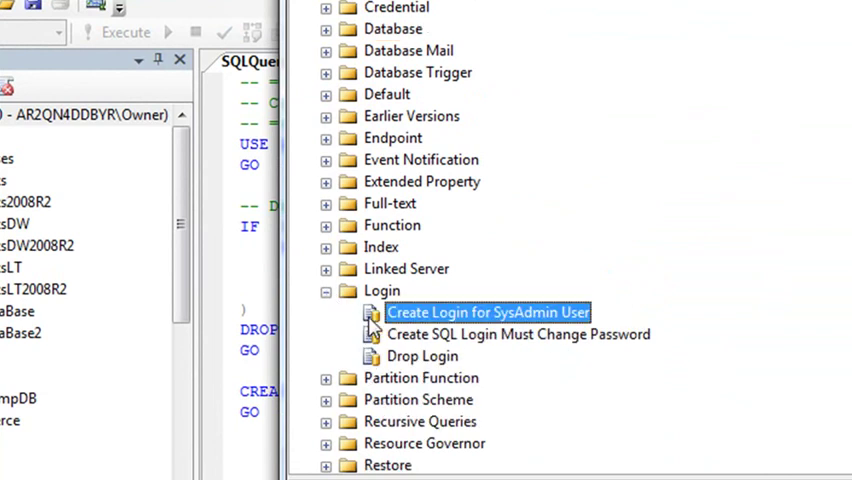
pyautogui.doubleClick(488, 312)
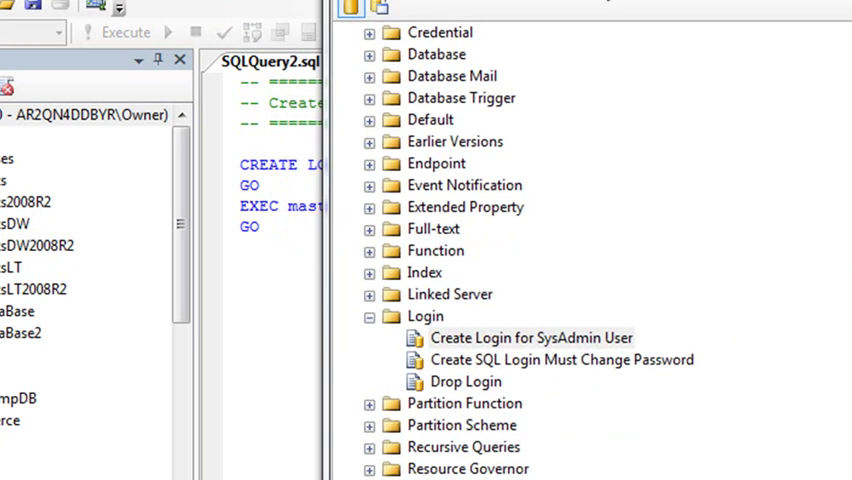
pyautogui.click(532, 336)
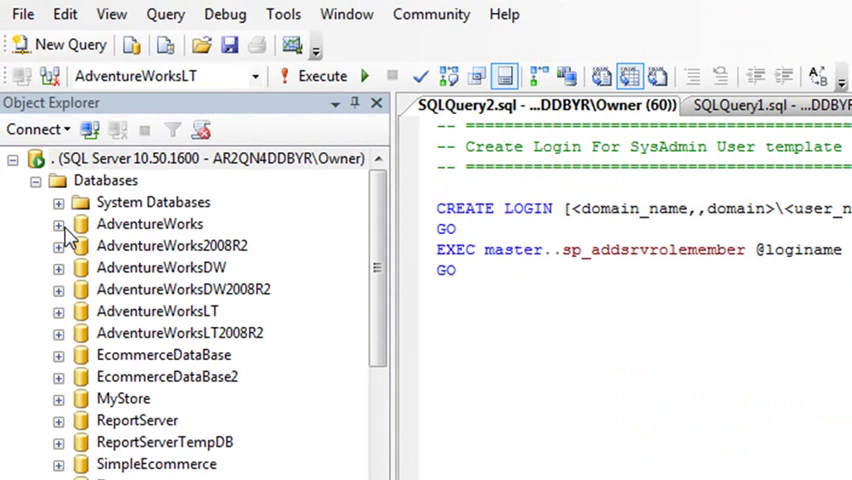
# Step: Expand AdventureWorksLT and bring up its context menu of database actions
pyautogui.click(58, 312)
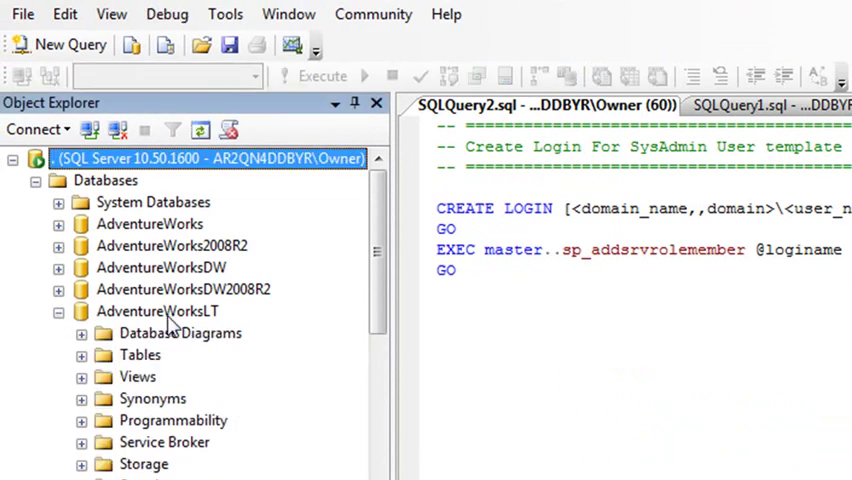
pyautogui.rightClick(156, 312)
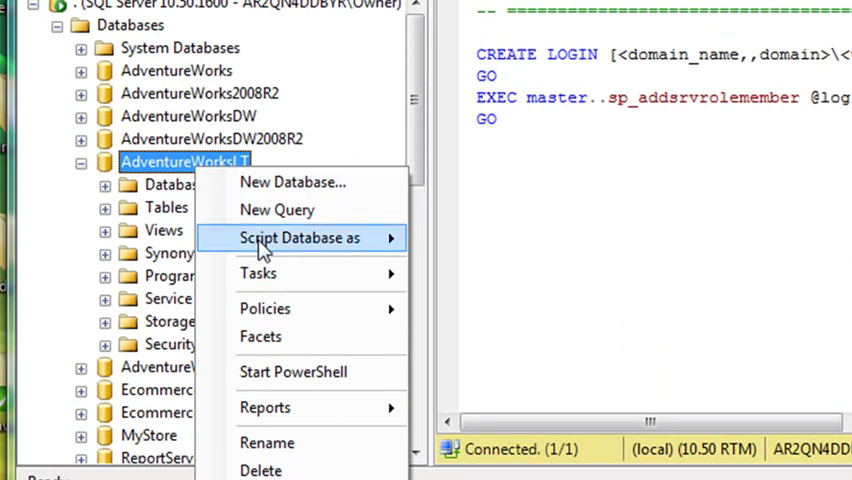
pyautogui.moveTo(264, 308)
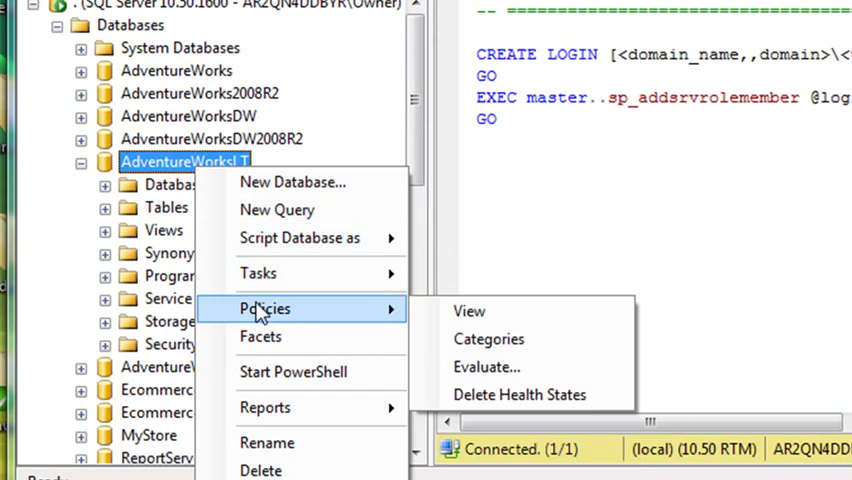
pyautogui.moveTo(292, 372)
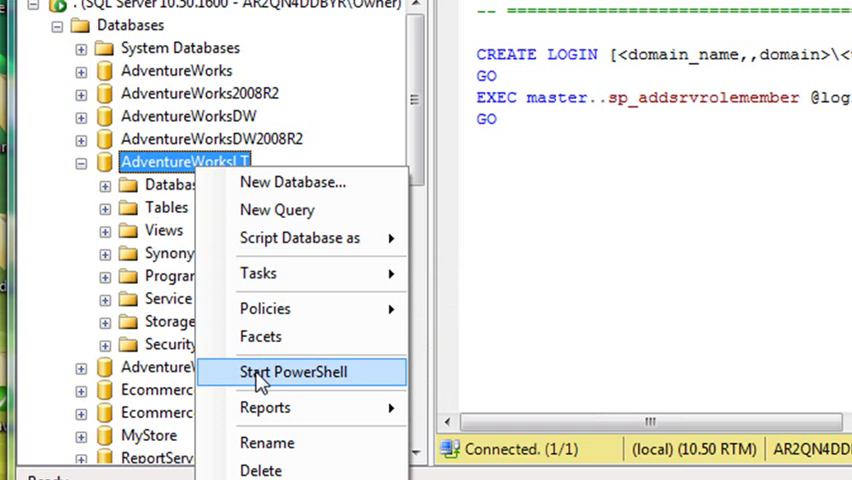
pyautogui.moveTo(264, 408)
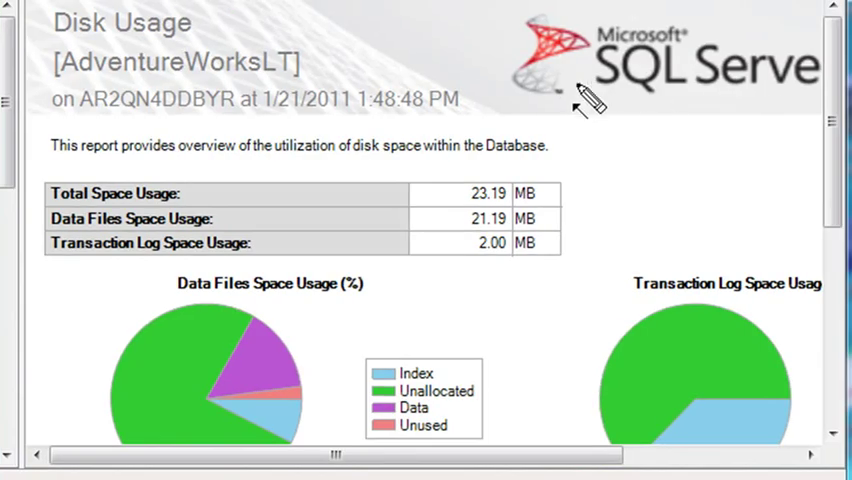
pyautogui.moveTo(584, 152)
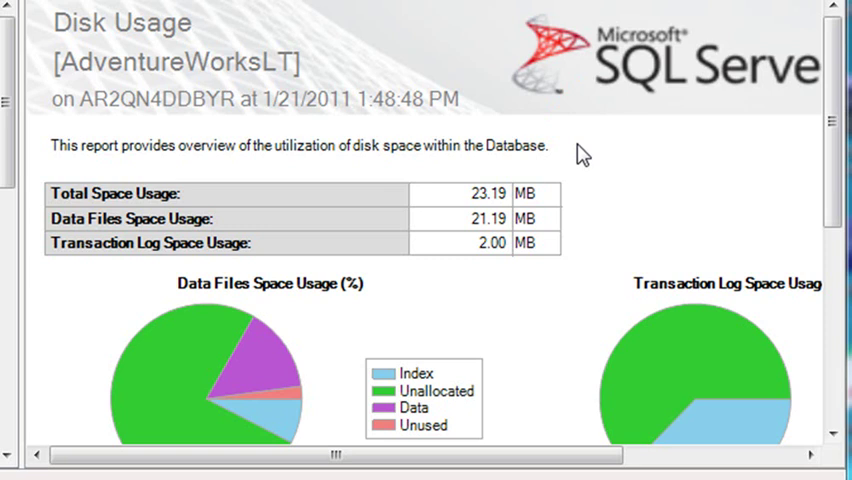
# Step: Scroll through the Disk Usage report for AdventureWorksLT
pyautogui.scroll(-3)
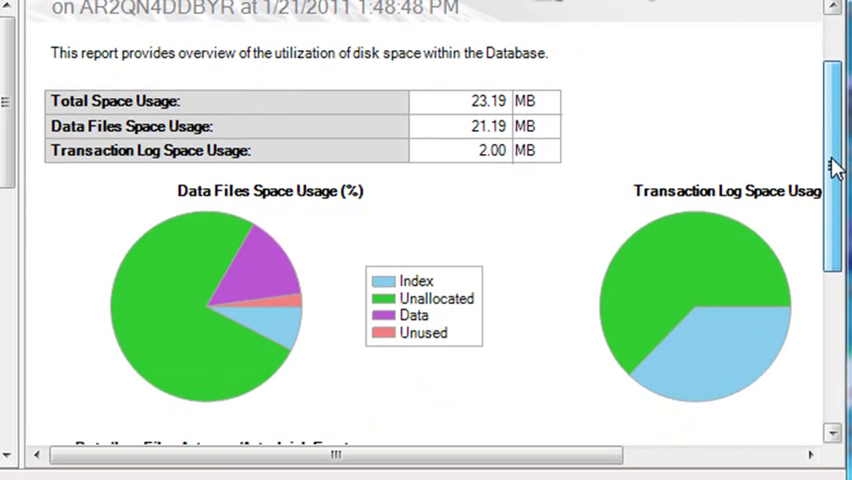
pyautogui.scroll(-3)
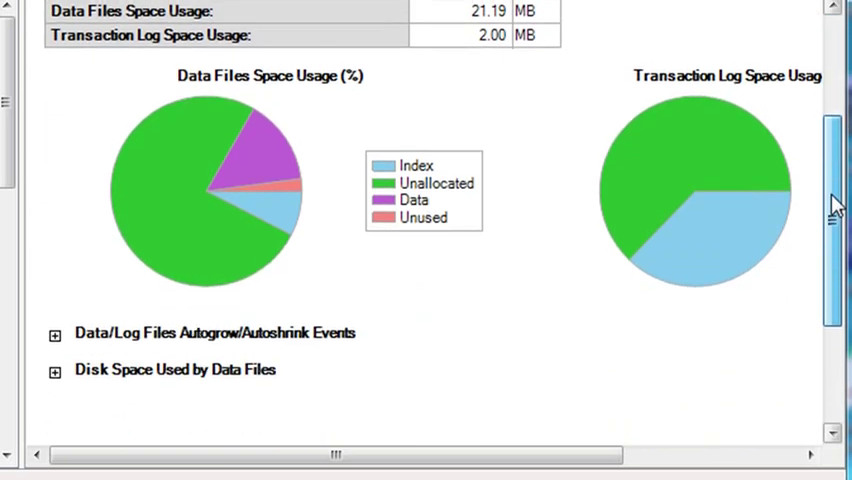
pyautogui.scroll(3)
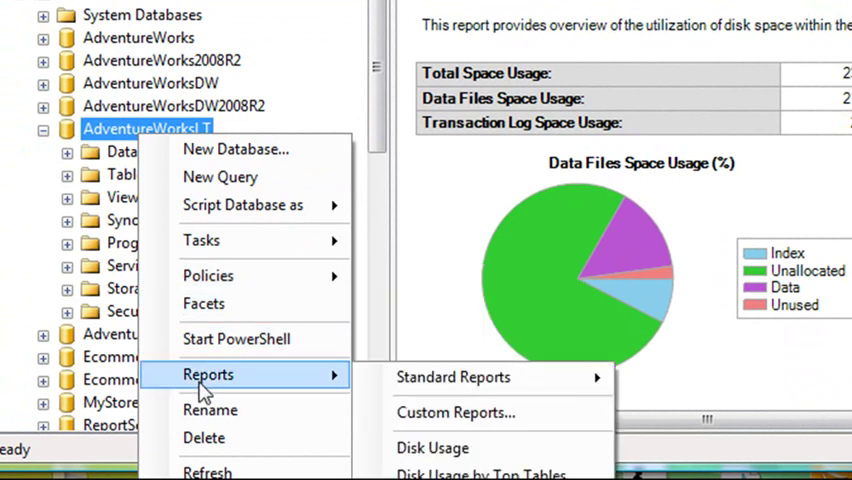
pyautogui.moveTo(432, 448)
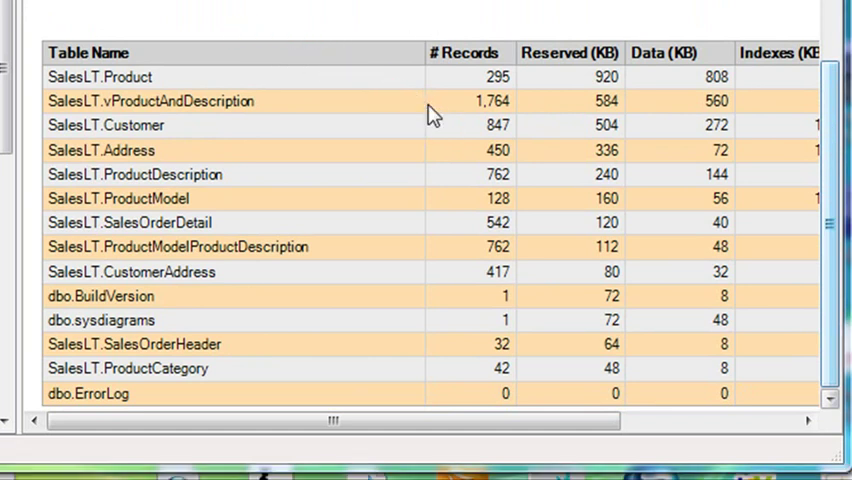
pyautogui.moveTo(180, 22)
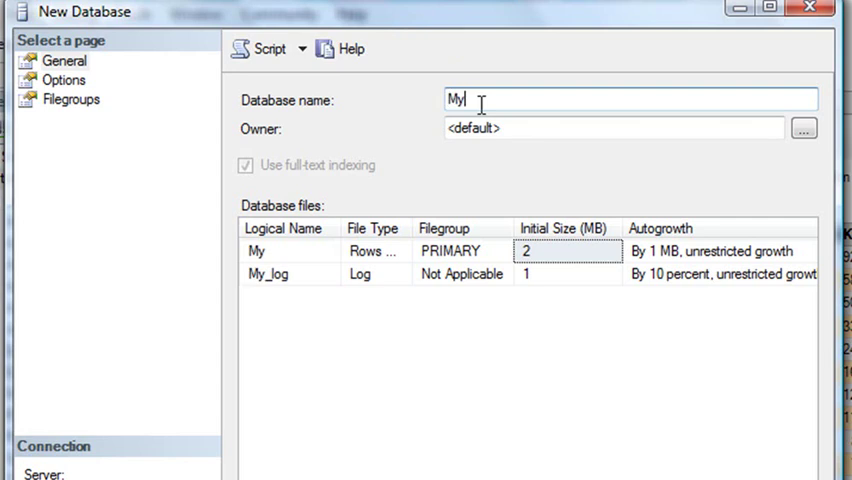
# Step: Name the new database MyNewDatabase and browse its folders in Object Explorer
pyautogui.write('NewDatabase')
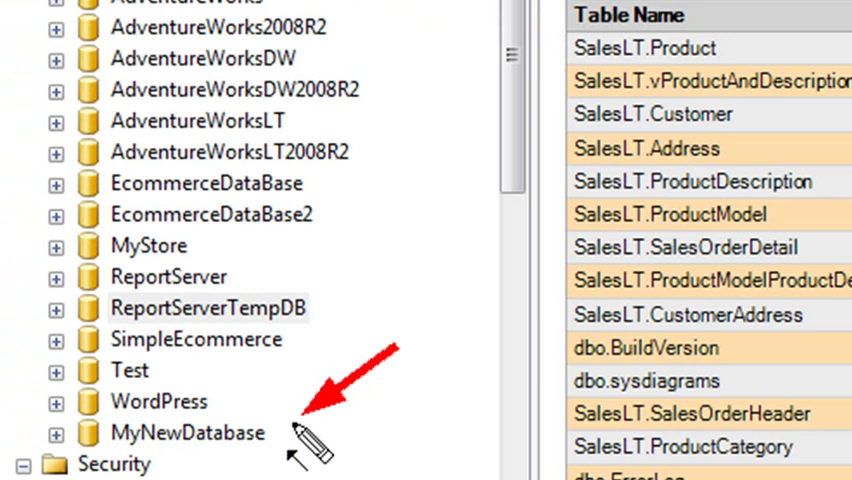
pyautogui.moveTo(80, 412)
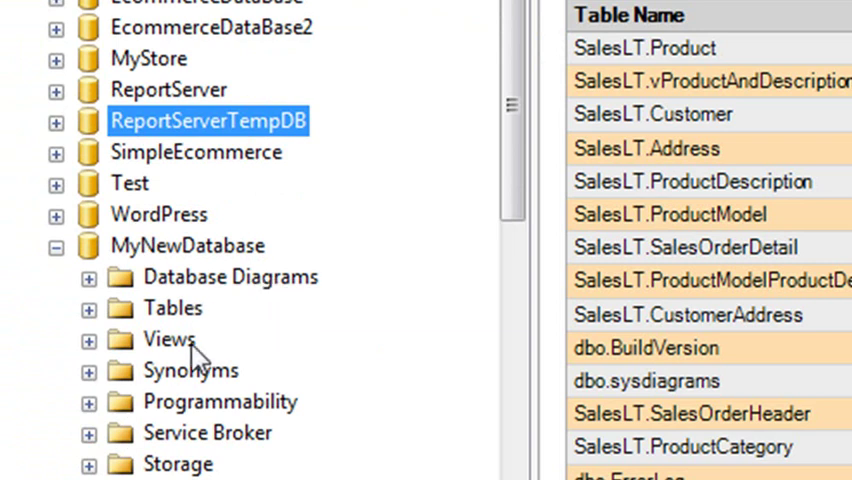
pyautogui.moveTo(184, 432)
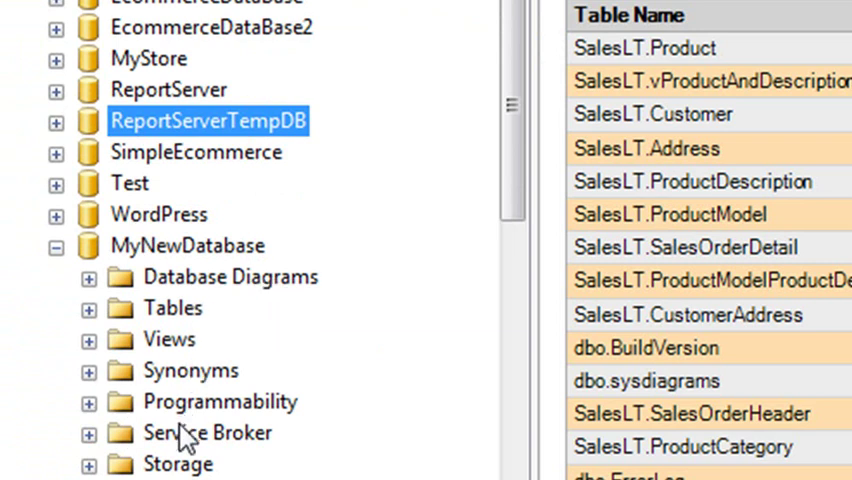
pyautogui.moveTo(360, 204)
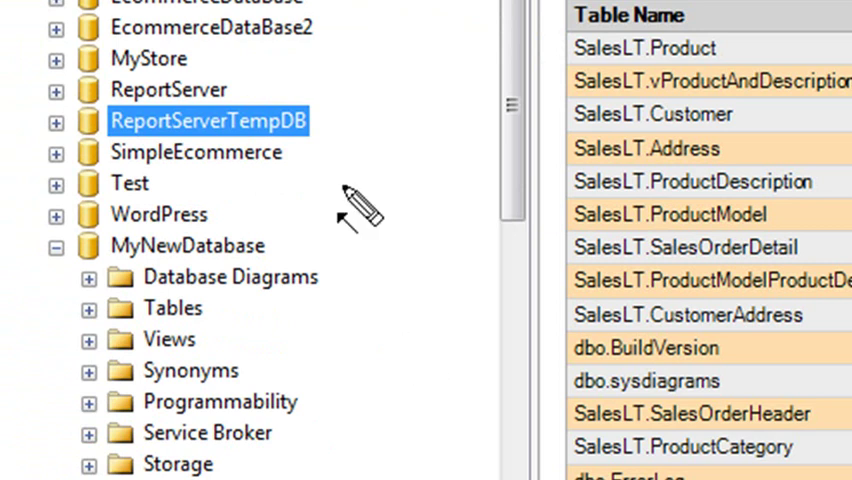
pyautogui.scroll(3)
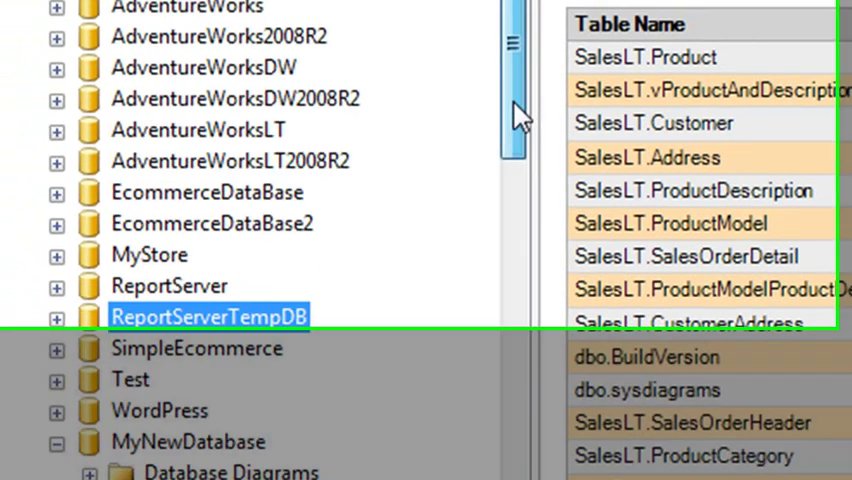
pyautogui.scroll(3)
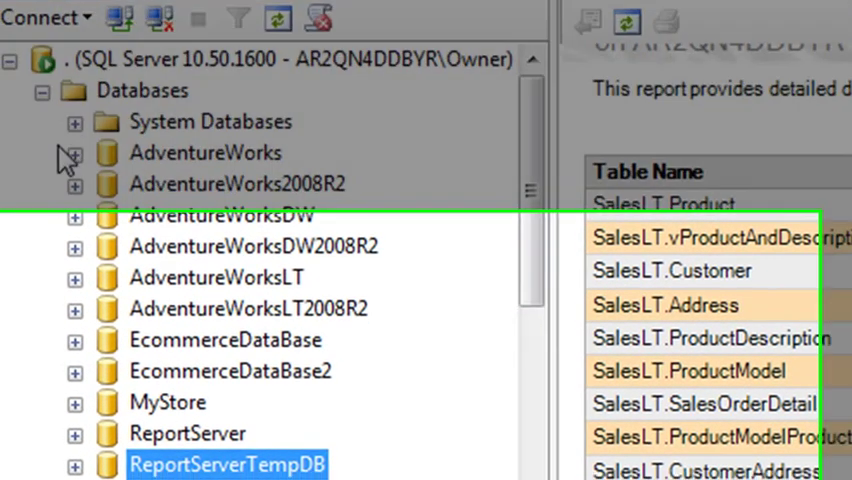
pyautogui.scroll(-3)
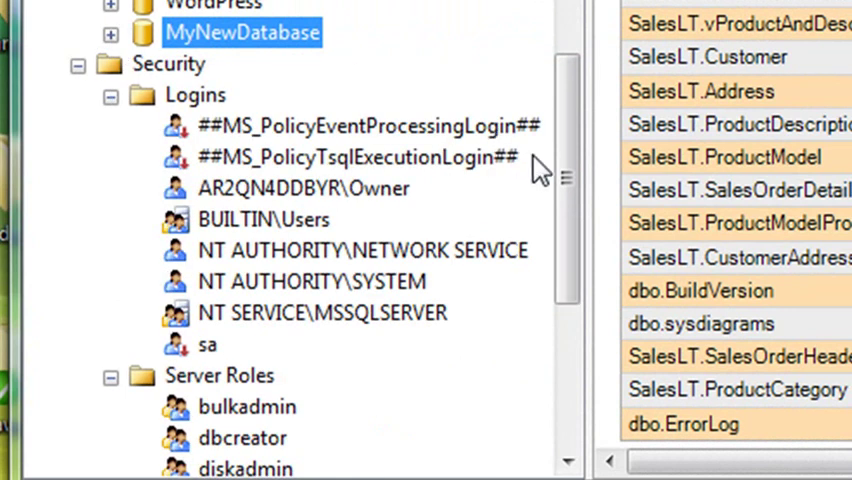
pyautogui.scroll(3)
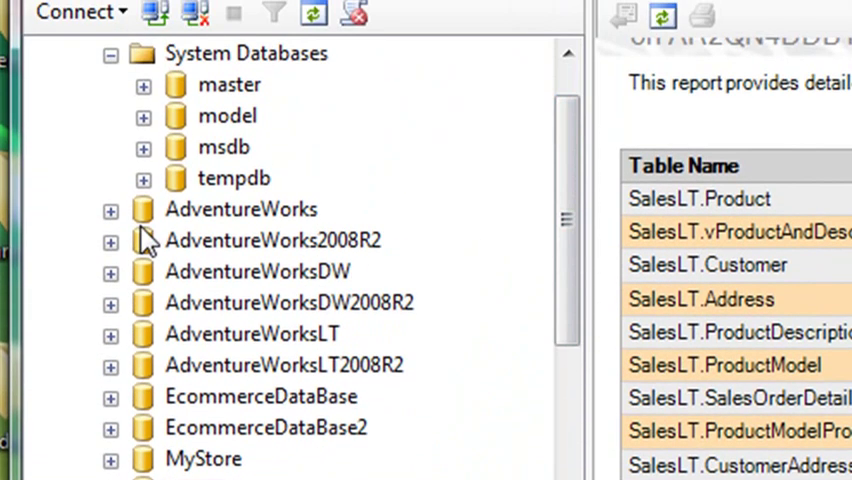
# Step: Expand AdventureWorks and request a New Database Diagram from its Database Diagrams folder
pyautogui.click(240, 208)
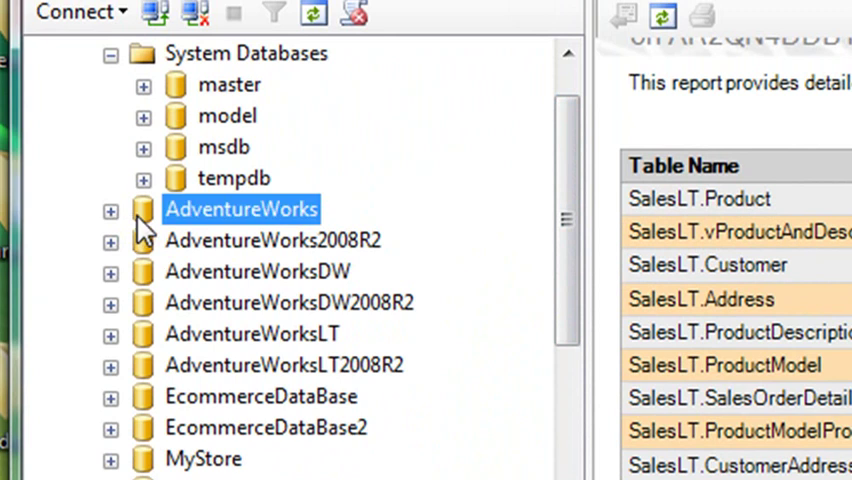
pyautogui.click(110, 210)
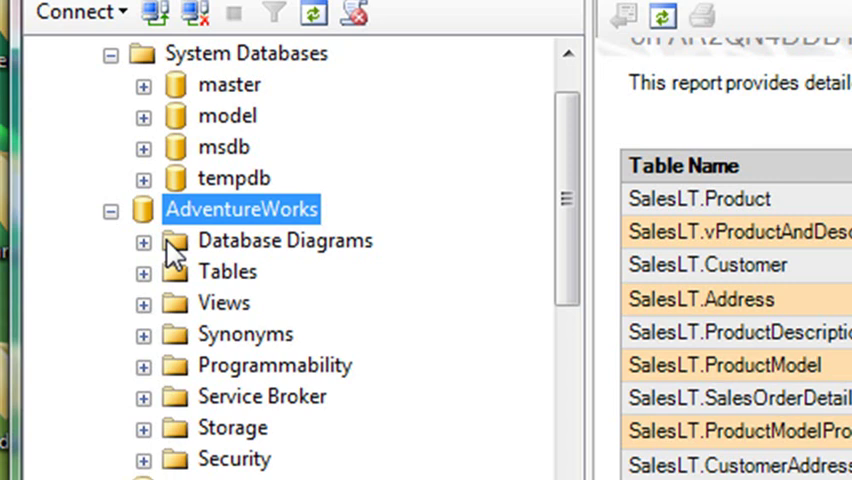
pyautogui.rightClick(284, 240)
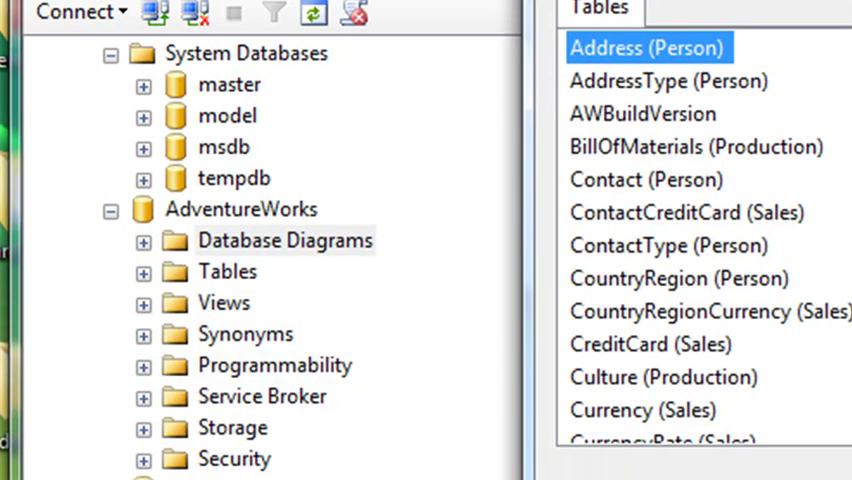
pyautogui.click(112, 208)
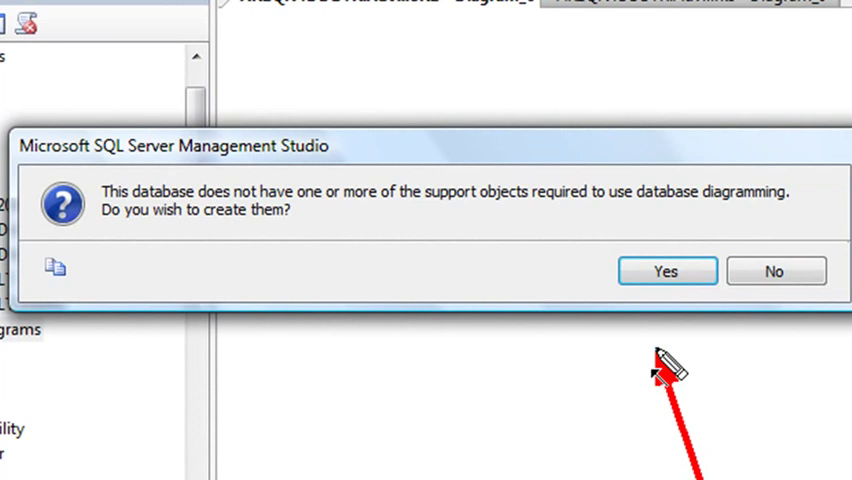
pyautogui.moveTo(776, 290)
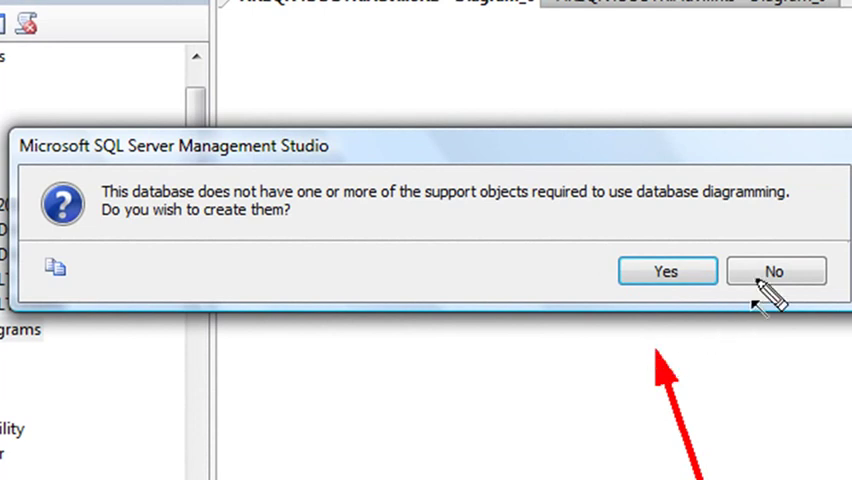
# Step: Decline creating the diagramming support objects and scroll Object Explorer back to the top
pyautogui.click(776, 272)
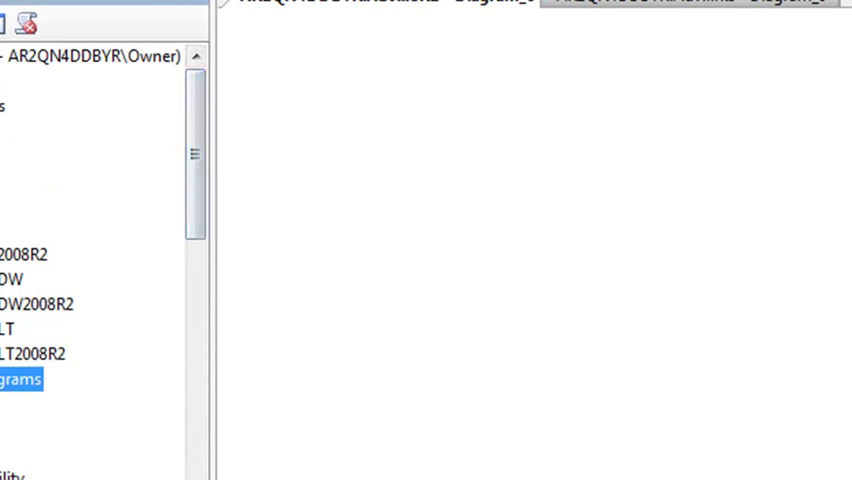
pyautogui.scroll(3)
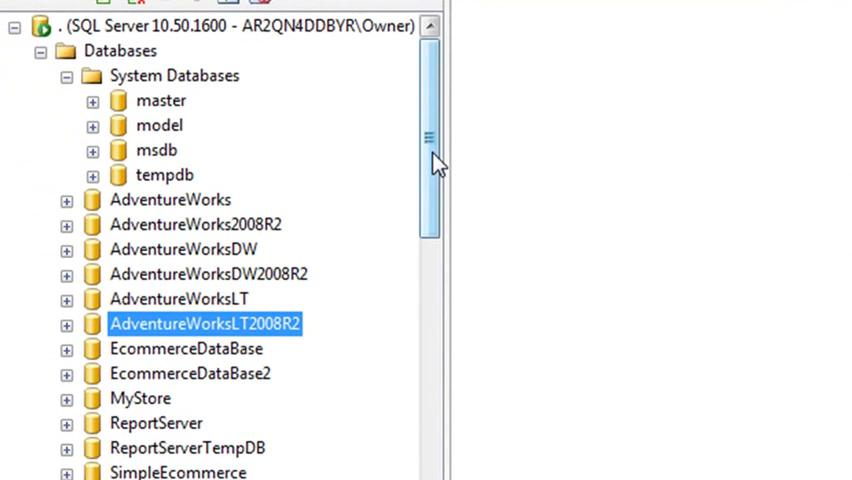
pyautogui.moveTo(88, 220)
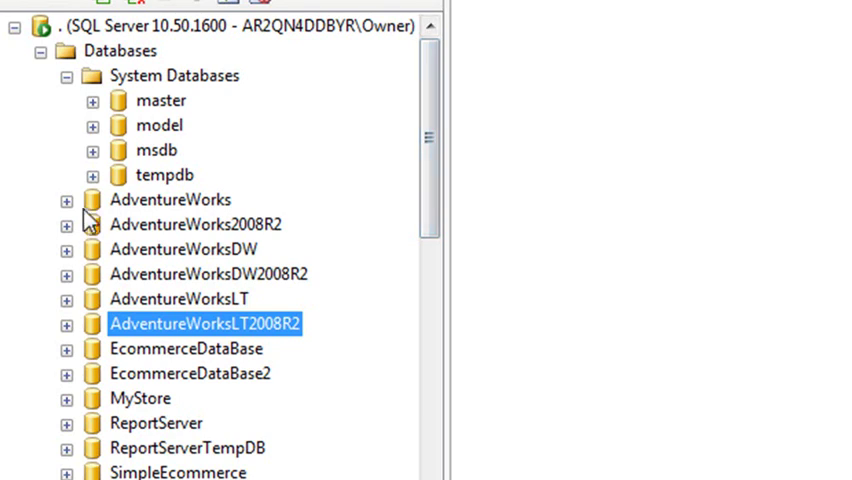
# Step: Expand AdventureWorks again and start a New Database Diagram for it
pyautogui.click(66, 200)
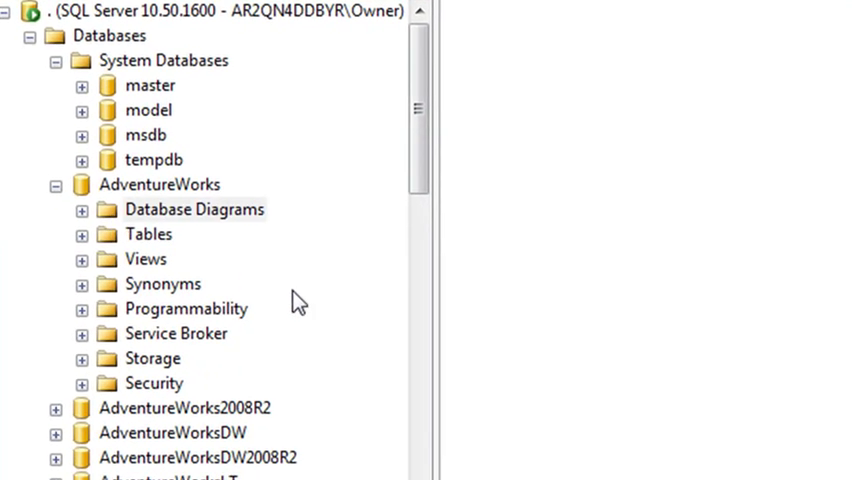
pyautogui.moveTo(136, 230)
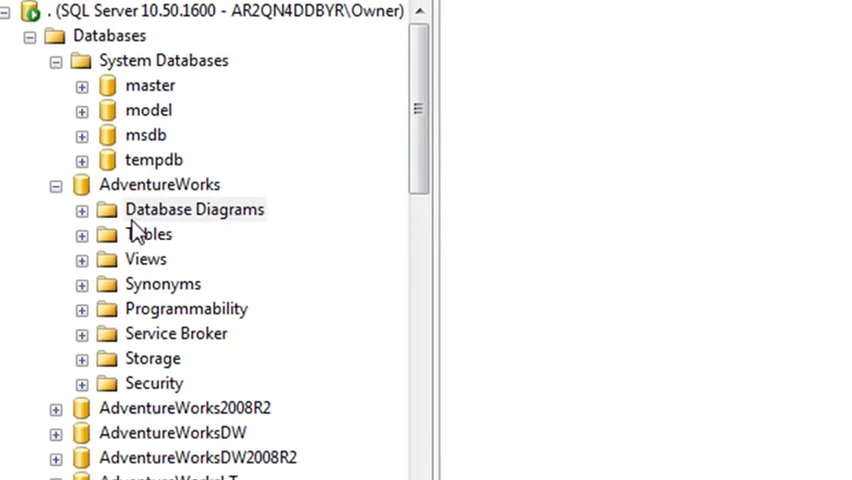
pyautogui.rightClick(192, 208)
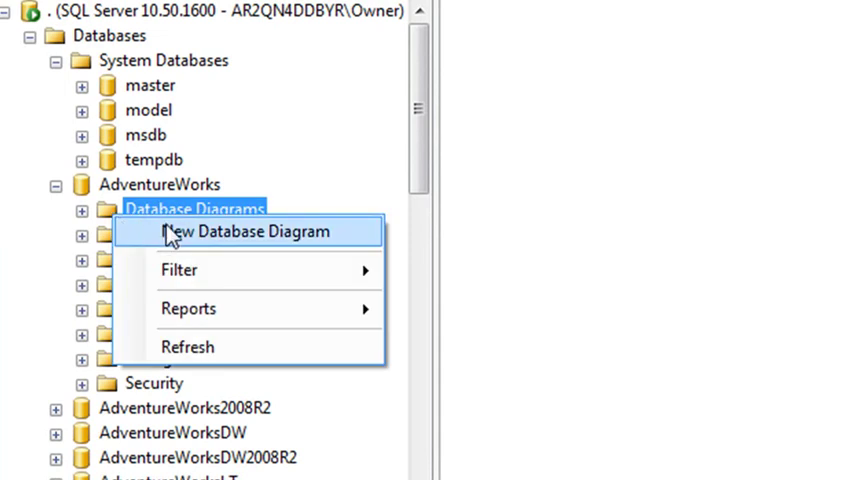
pyautogui.click(248, 232)
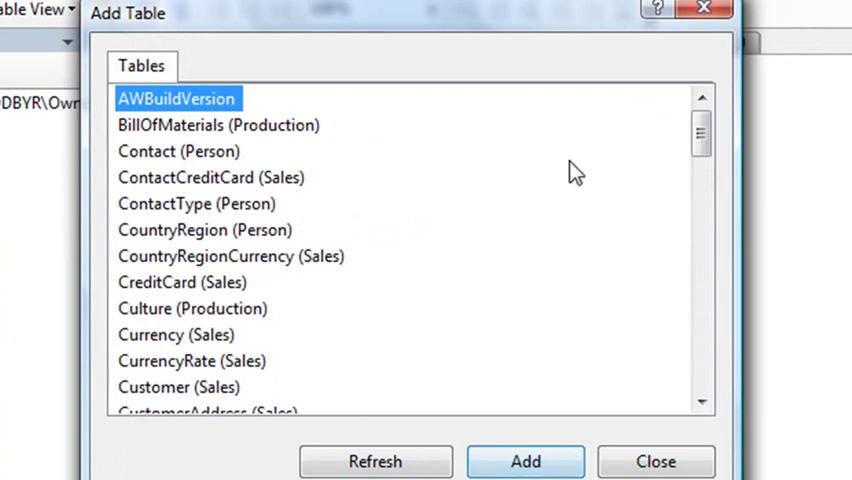
# Step: Add every AdventureWorks table to the new diagram and dismiss the Add Table picker
pyautogui.scroll(-3)
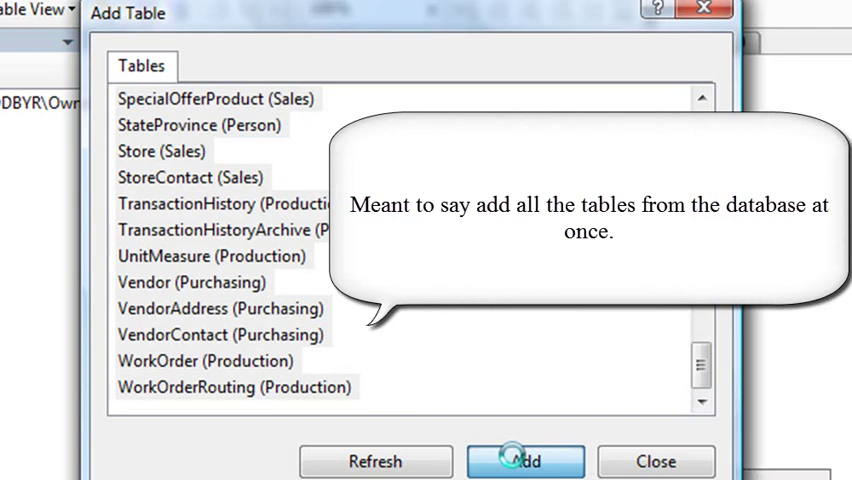
pyautogui.click(524, 460)
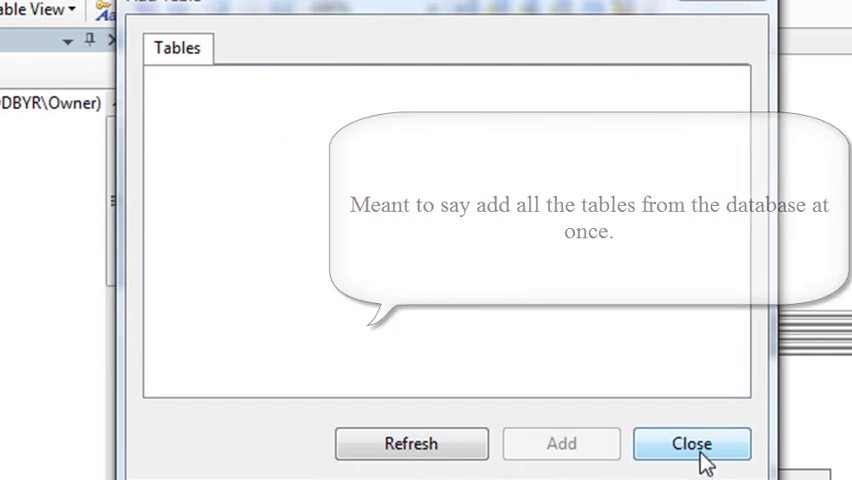
pyautogui.click(692, 444)
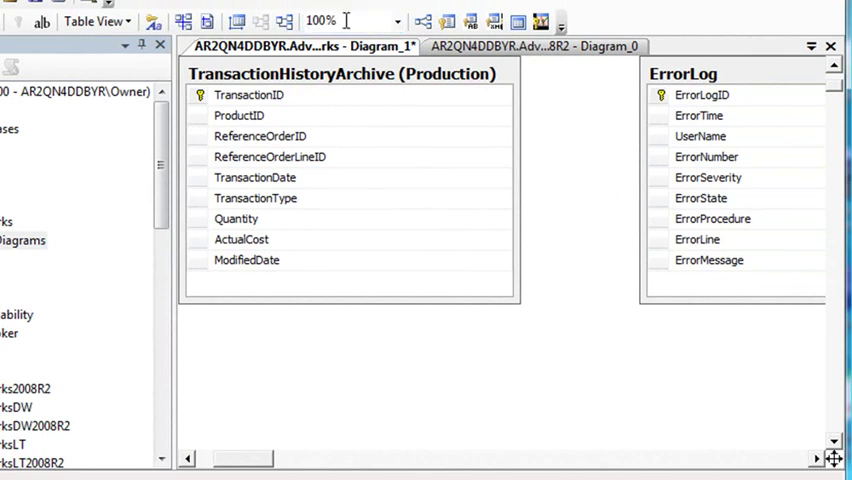
pyautogui.moveTo(416, 40)
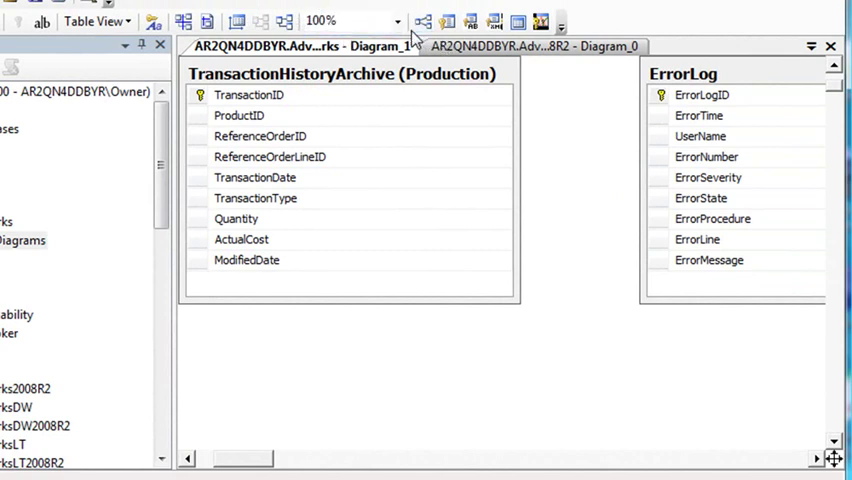
# Step: Set the diagram magnification to 50% so DatabaseLog, AWBuildVersion and ProductReview fit on screen
pyautogui.click(396, 20)
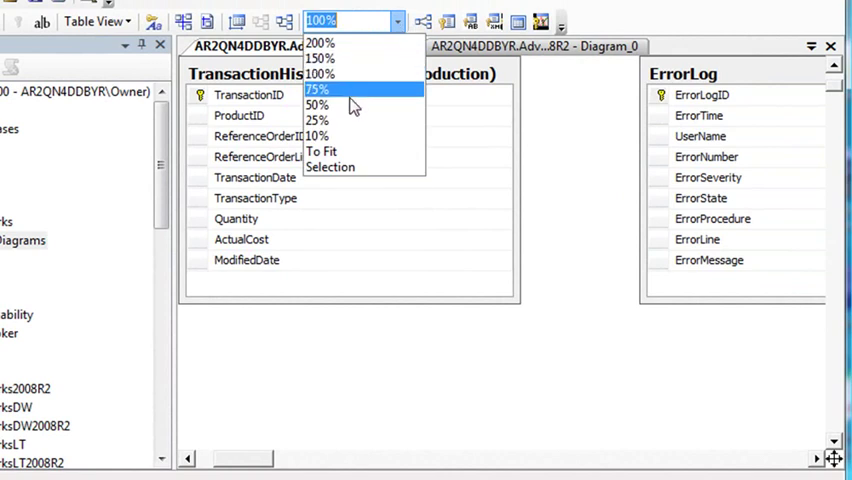
pyautogui.click(318, 104)
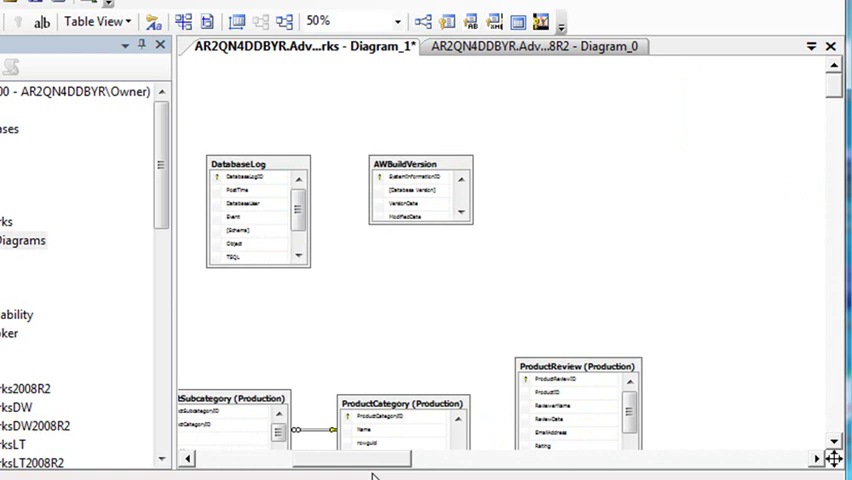
pyautogui.scroll(3)
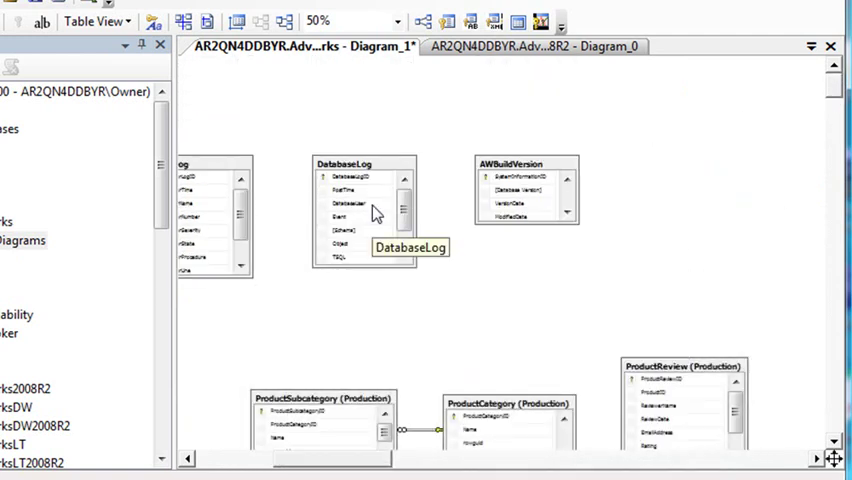
# Step: Delete the DatabaseLog table from the database via the diagram, leaving AWBuildVersion and ProductReview
pyautogui.rightClick(344, 202)
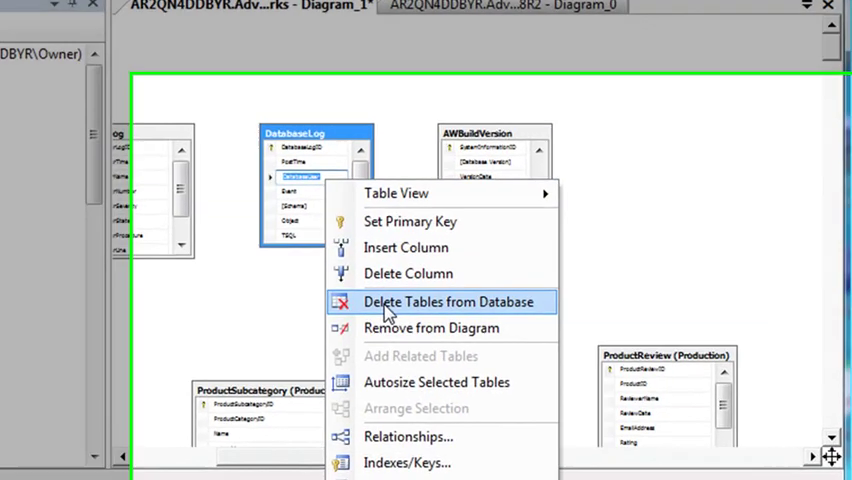
pyautogui.click(448, 300)
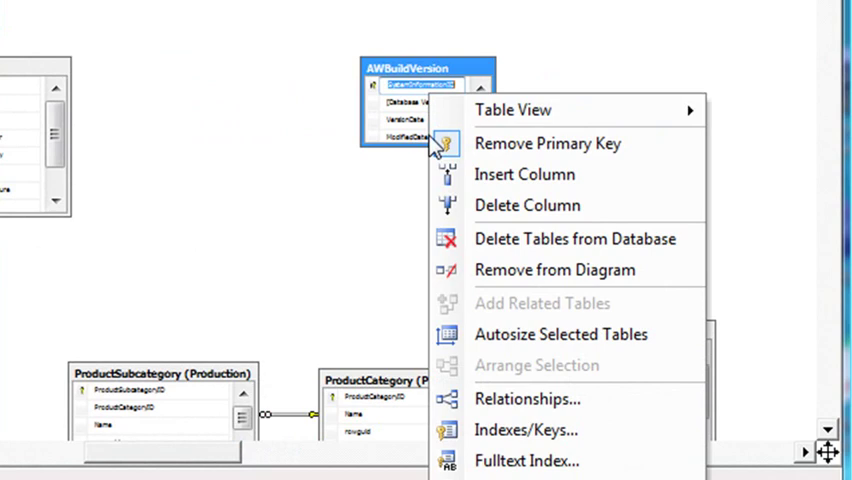
pyautogui.moveTo(572, 238)
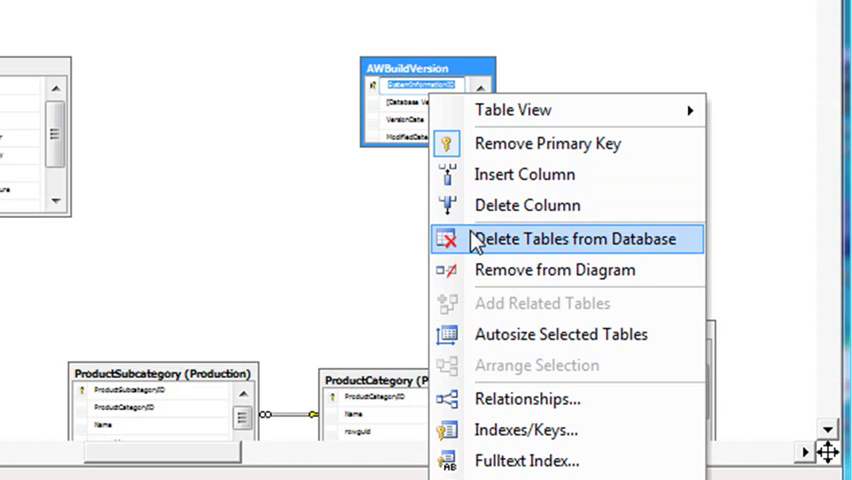
pyautogui.moveTo(270, 244)
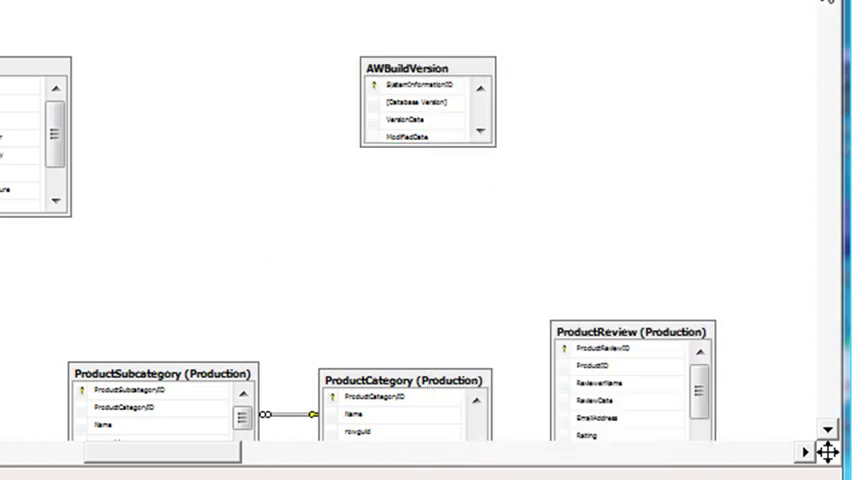
pyautogui.scroll(-3)
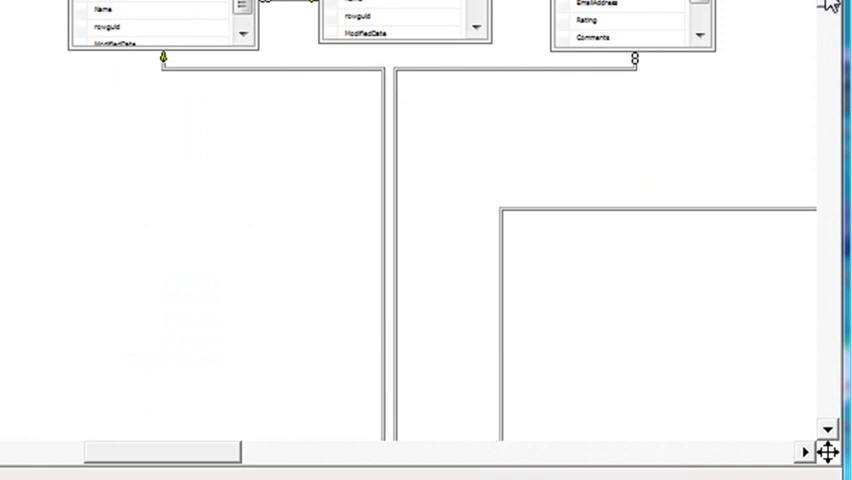
pyautogui.scroll(-3)
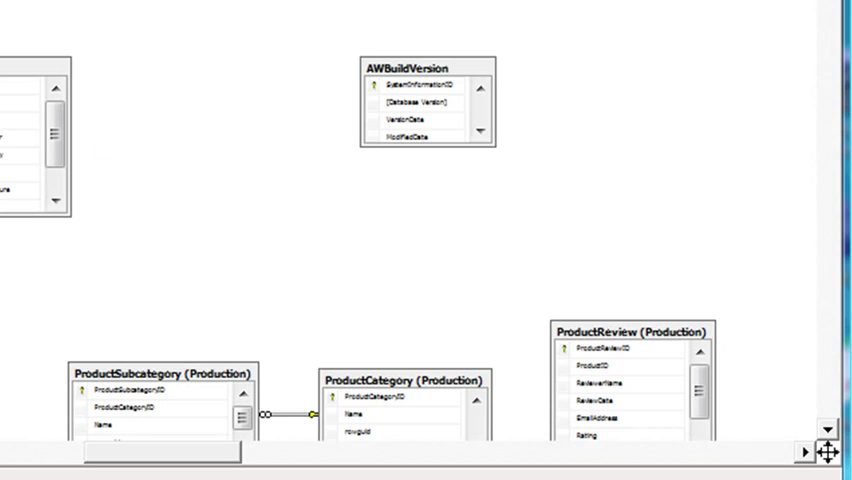
pyautogui.moveTo(412, 44)
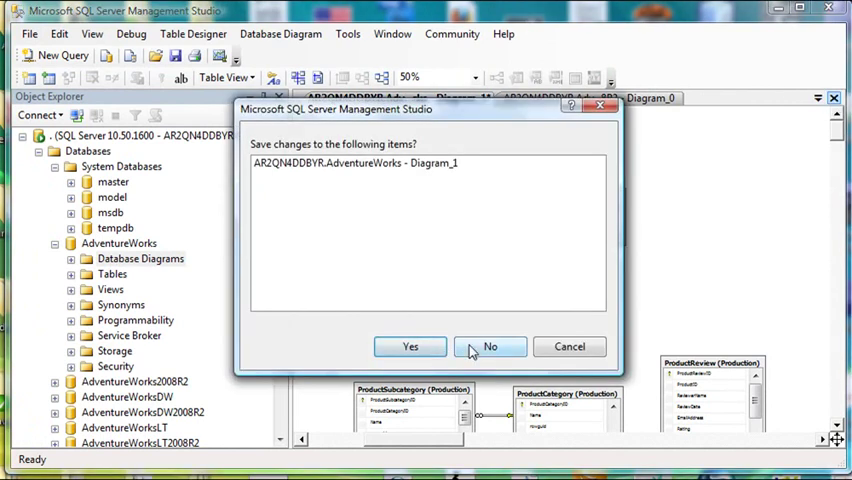
# Step: Discard the unsaved diagram changes by answering No to the save prompt
pyautogui.click(490, 346)
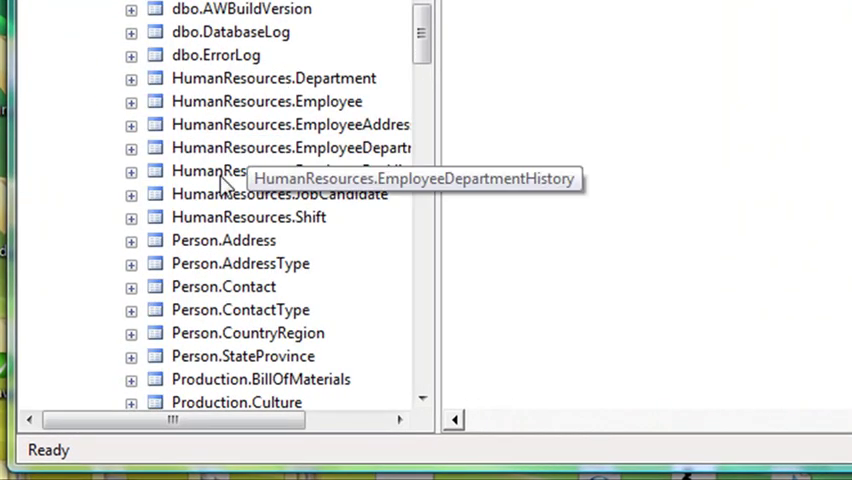
pyautogui.click(264, 100)
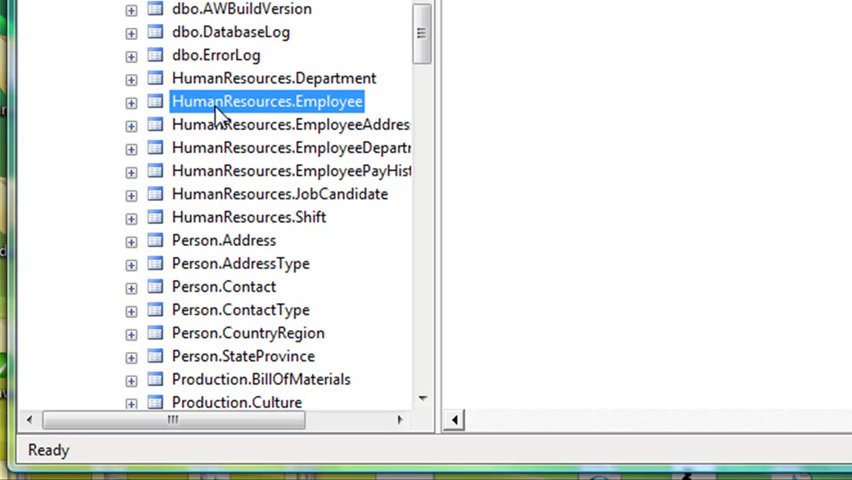
pyautogui.rightClick(264, 100)
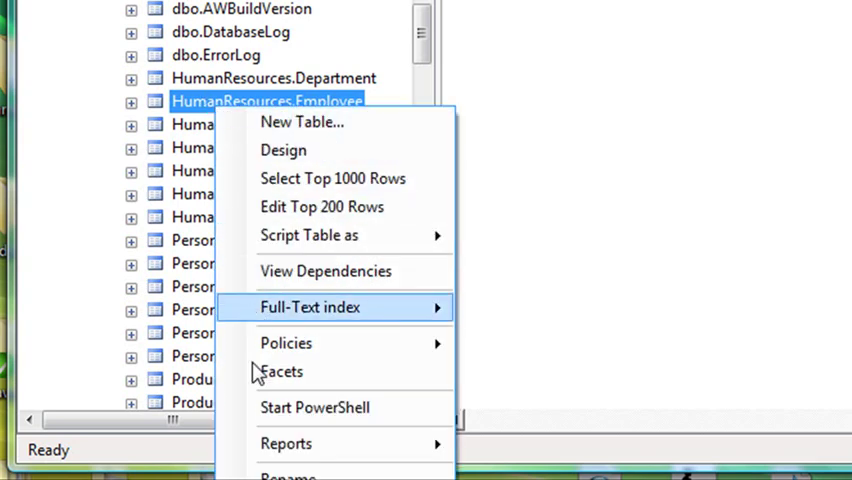
pyautogui.moveTo(286, 344)
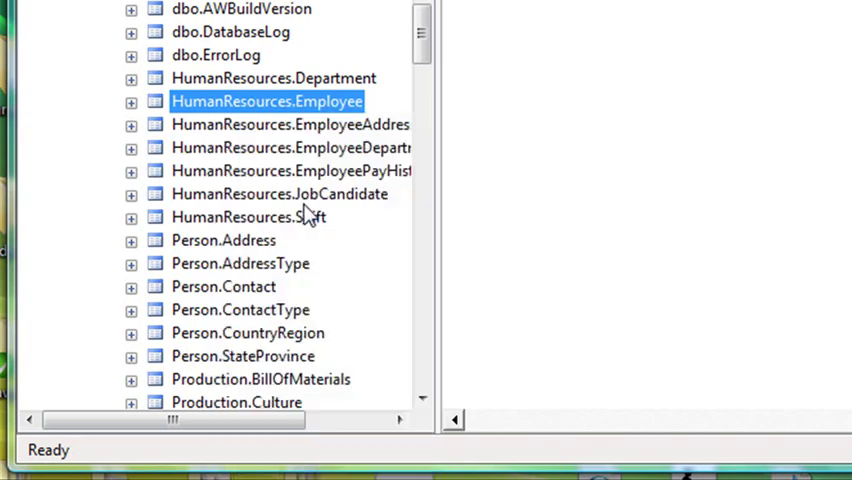
# Step: Show HumanResources.Employee rows in an editable grid and scroll through EmployeeID, ContactID and LoginID
pyautogui.doubleClick(266, 100)
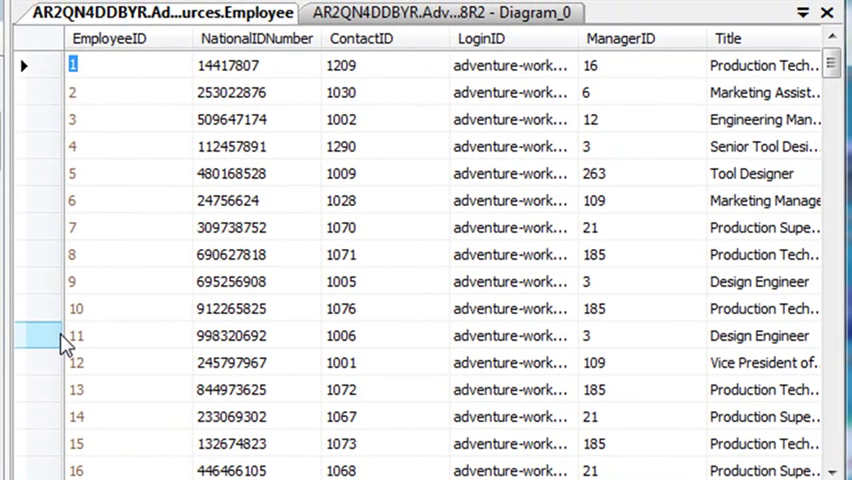
pyautogui.scroll(-3)
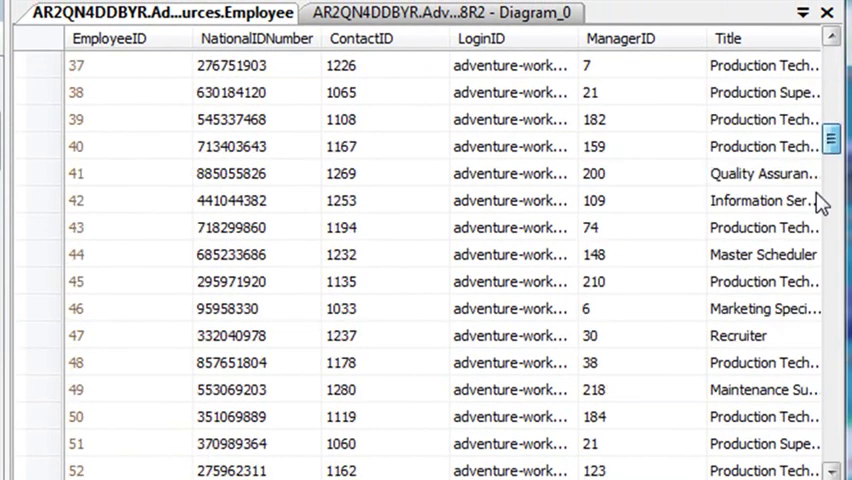
pyautogui.scroll(-3)
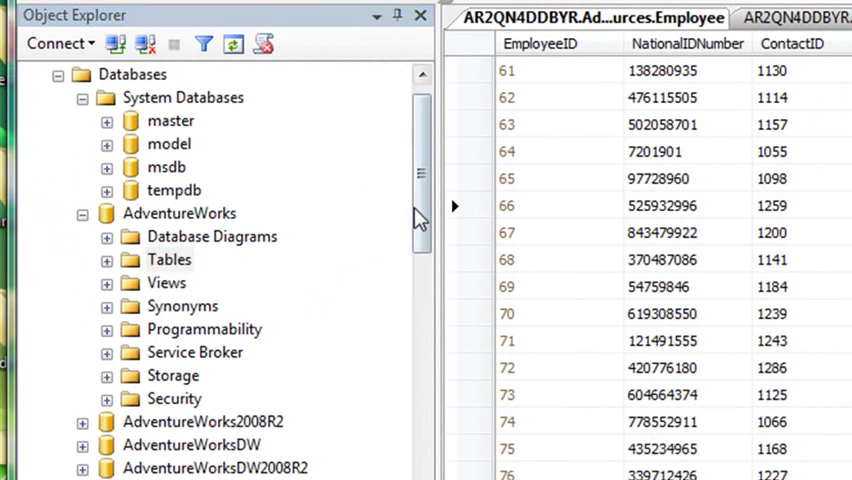
# Step: Expand the AdventureWorks Tables list in Object Explorer beside the empty SQLQuery3 tab
pyautogui.click(168, 284)
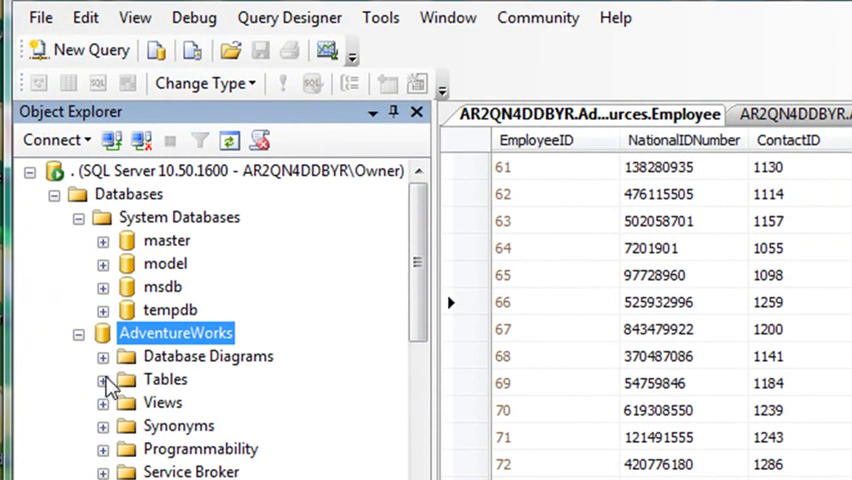
pyautogui.click(104, 380)
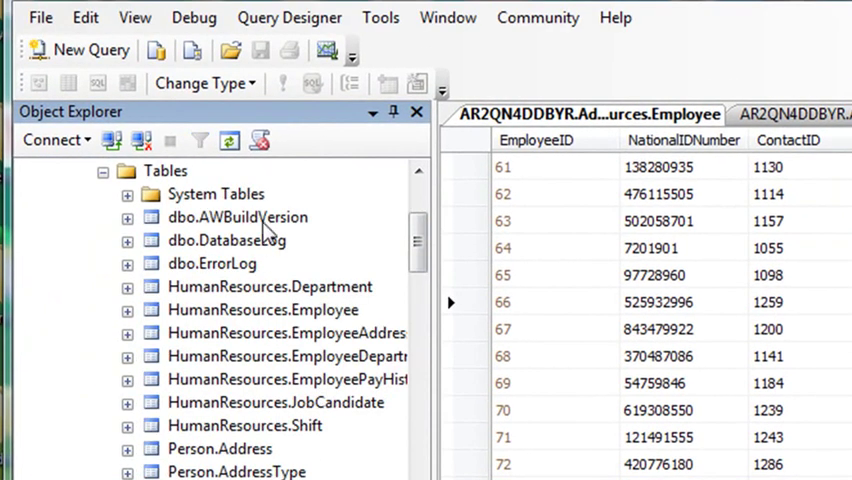
pyautogui.moveTo(410, 176)
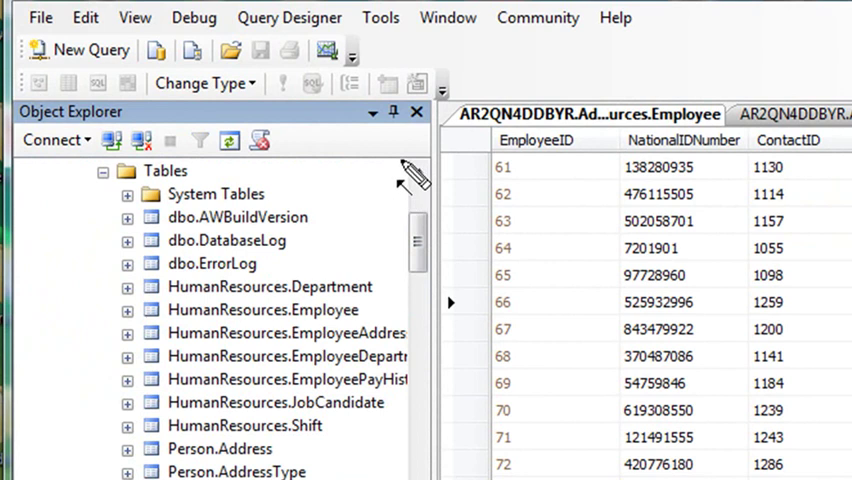
pyautogui.moveTo(416, 244)
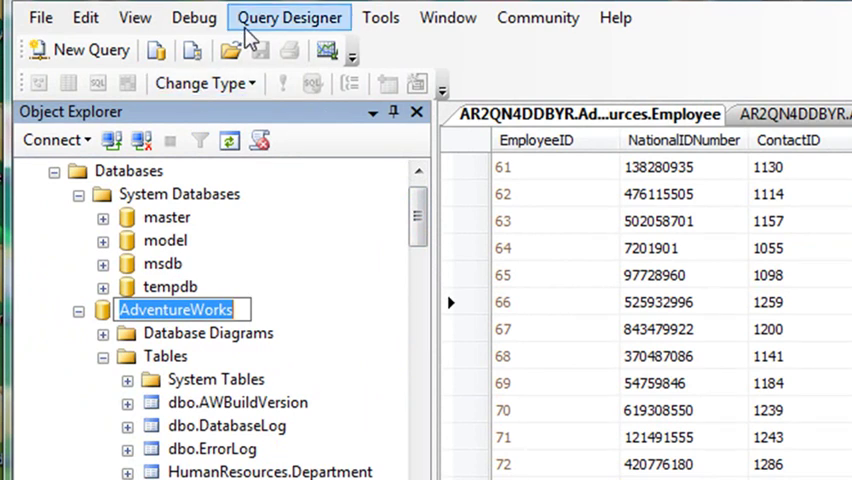
pyautogui.click(90, 50)
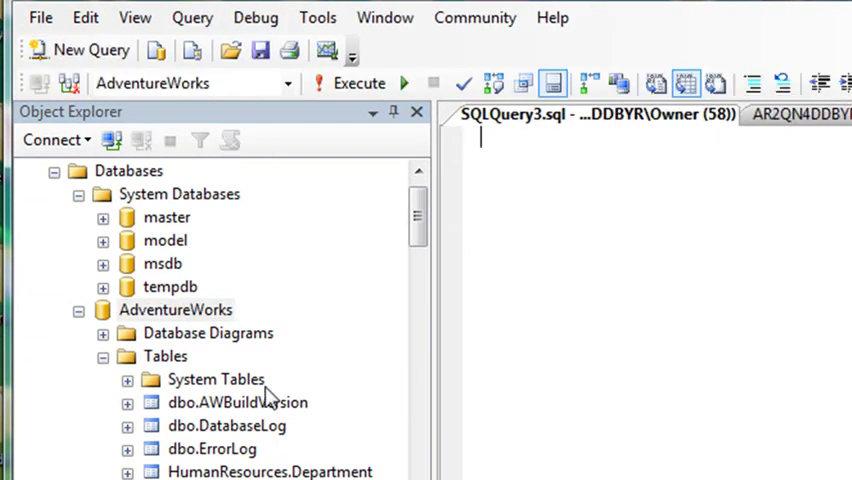
# Step: Start a new query, SQLQuery4, against the AdventureWorks database
pyautogui.rightClick(176, 308)
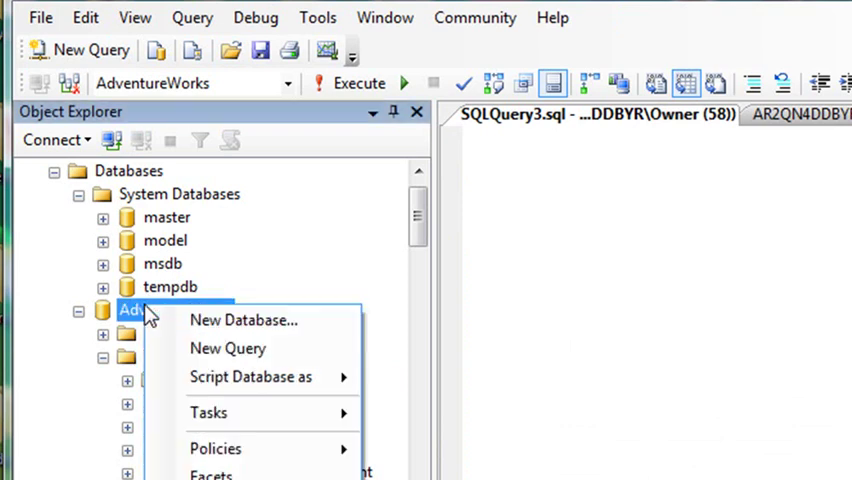
pyautogui.moveTo(228, 348)
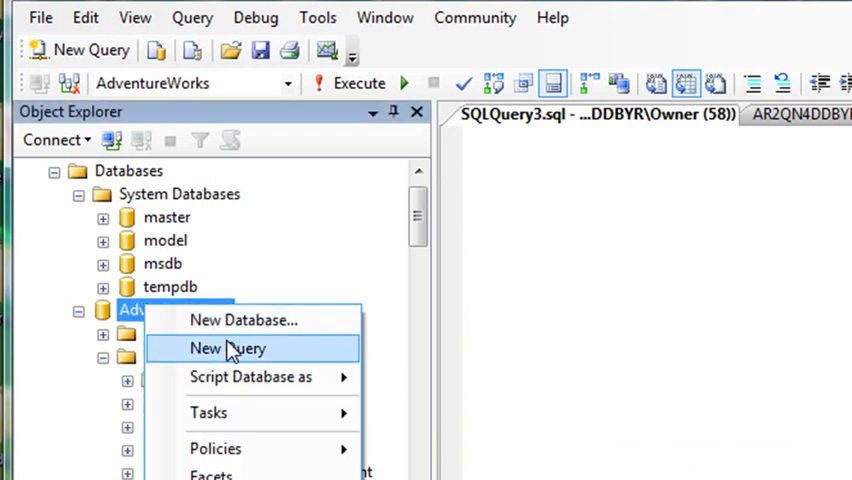
pyautogui.click(228, 348)
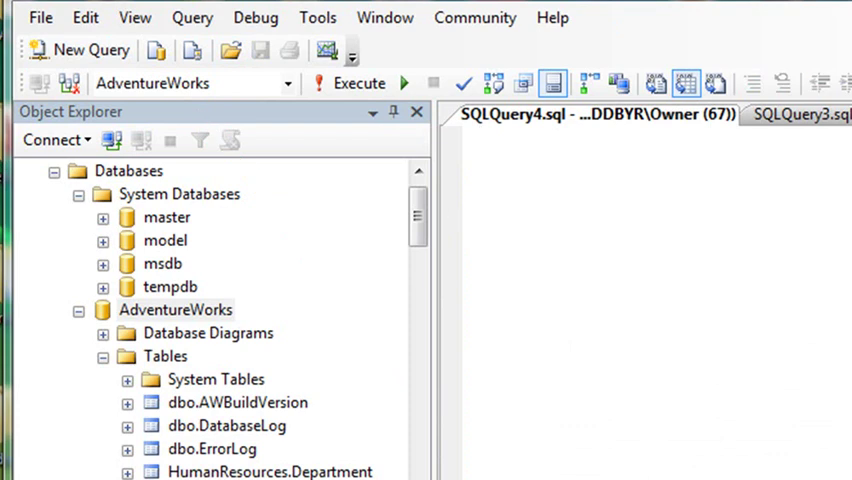
pyautogui.moveTo(816, 456)
pyautogui.write('SELECT * FROM AdventureWorks.HumanResources.Department')
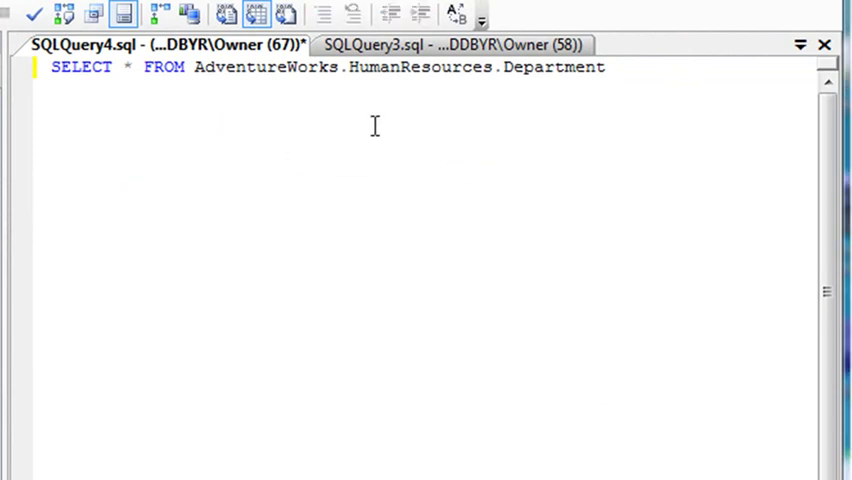
# Step: Delete the query's table reference and retype 'Adventurewor' to bring up IntelliSense suggestions
pyautogui.doubleClick(210, 68)
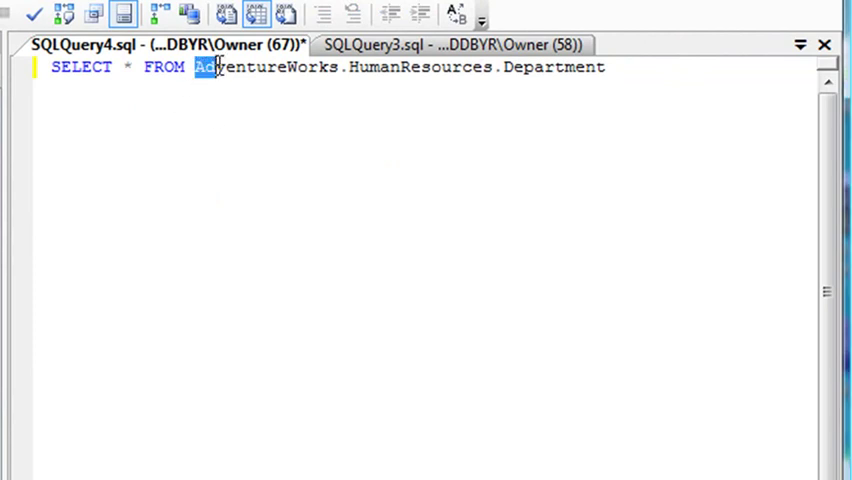
pyautogui.press('Delete')
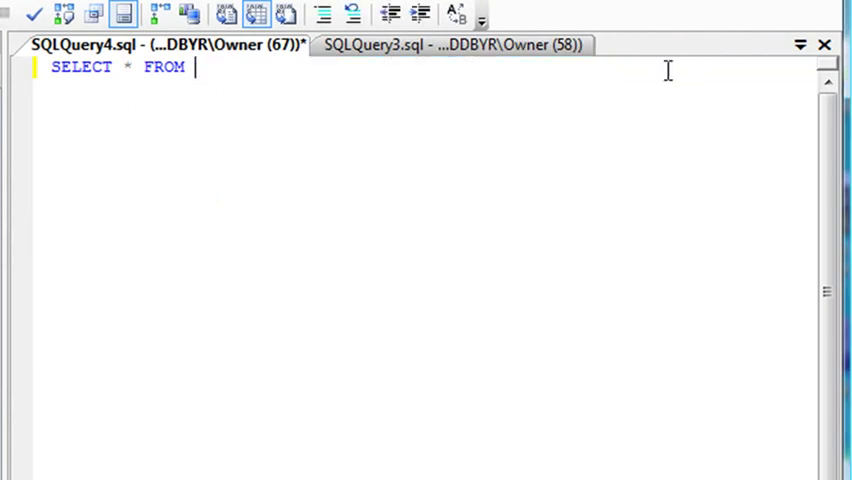
pyautogui.write('A')
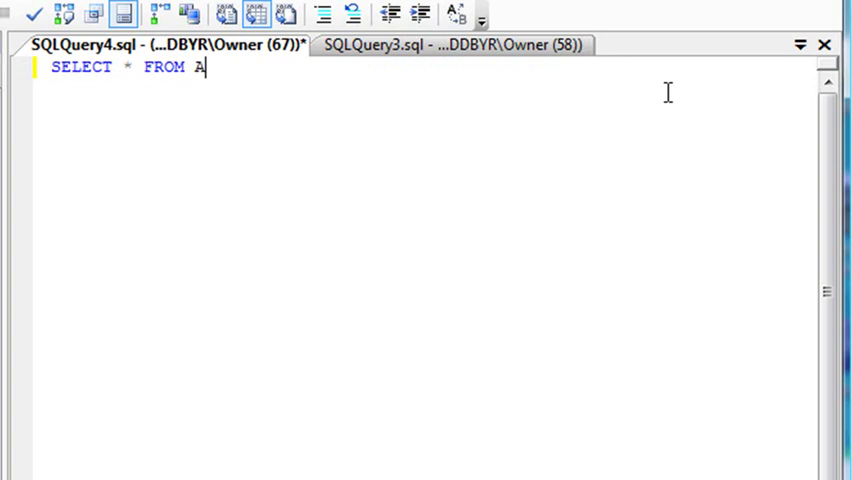
pyautogui.write('dventurewor')
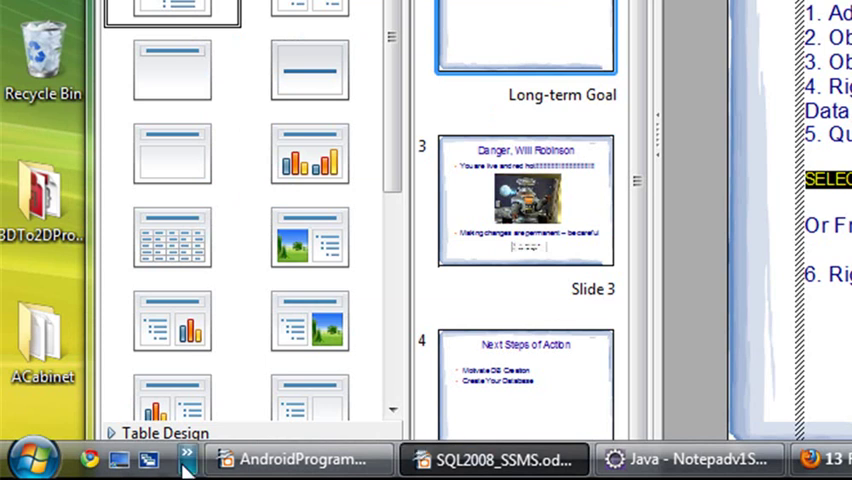
# Step: Search the Start menu for 'sql' to launch sqlcmd
pyautogui.click(36, 458)
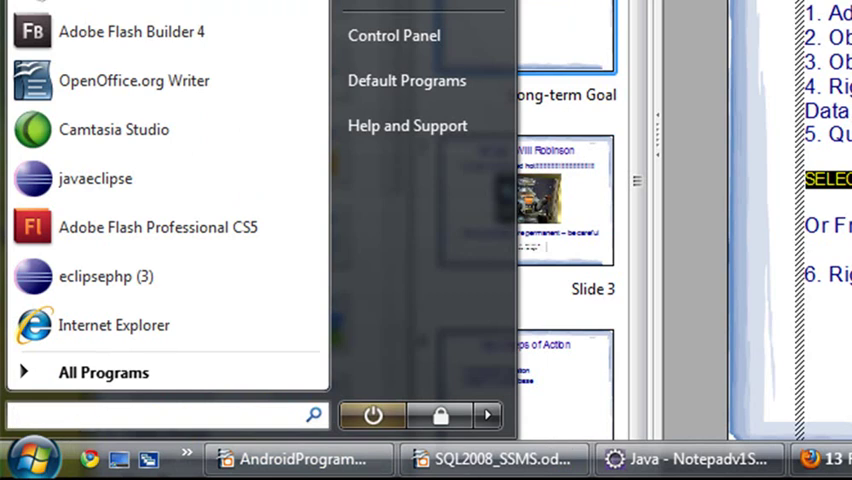
pyautogui.write('sql')
pyautogui.write('SELECT')
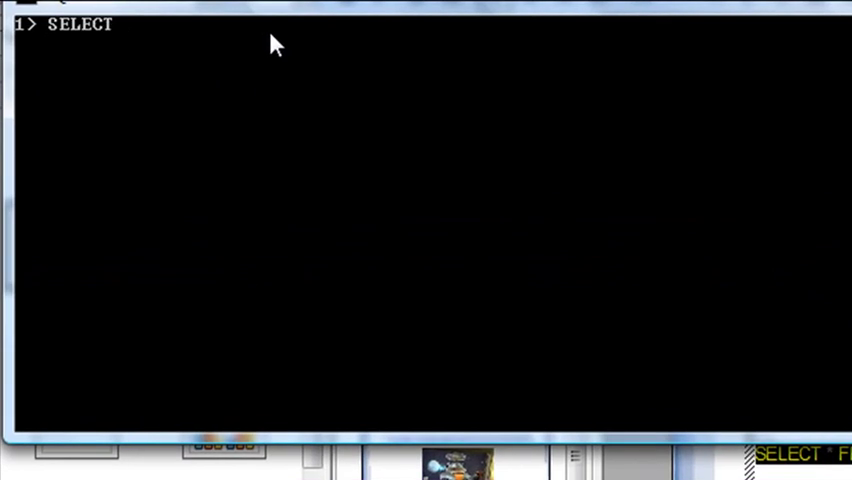
# Step: Enter '* FROM Adventureworks..HumandResources.Department' in sqlcmd and submit the line
pyautogui.write('*')
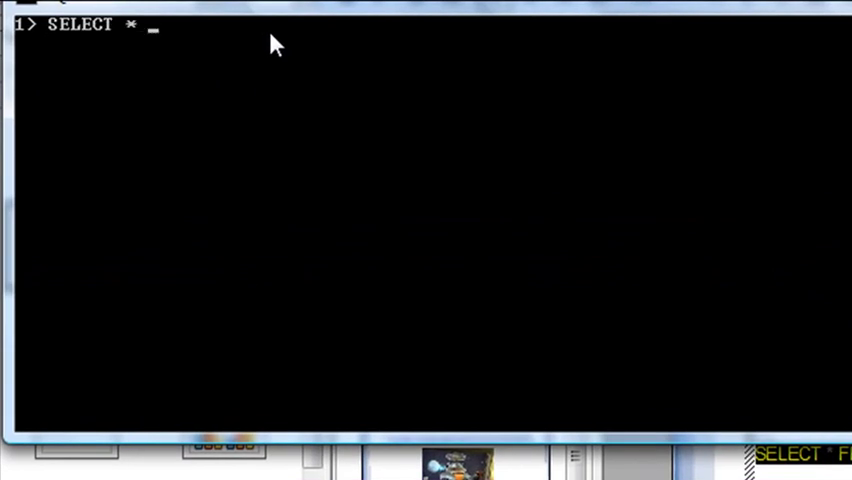
pyautogui.write('FROM')
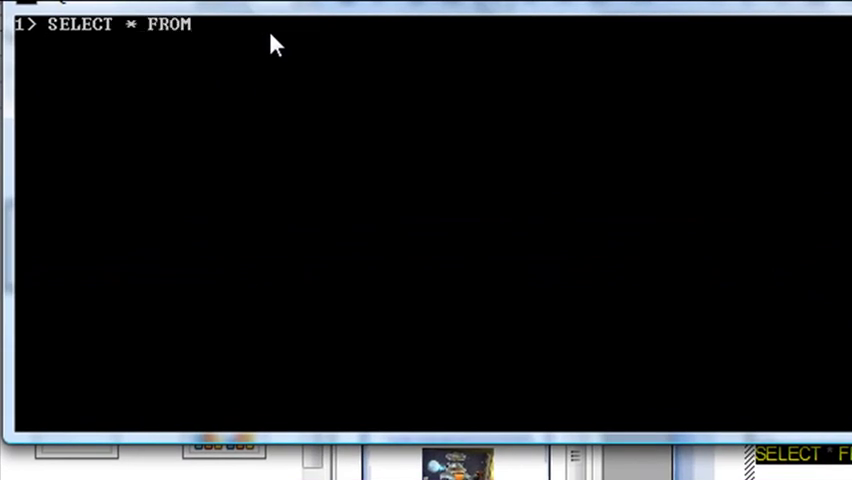
pyautogui.write('Adventureworks.')
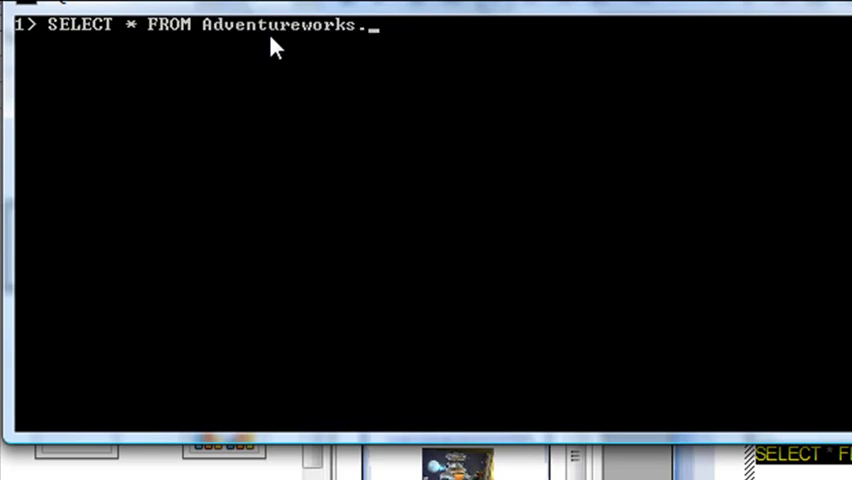
pyautogui.write('.Humand')
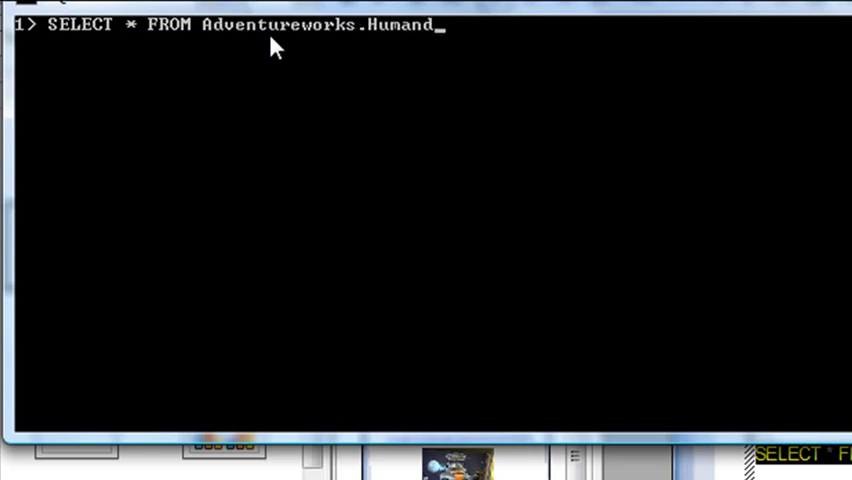
pyautogui.write('Resources.Department')
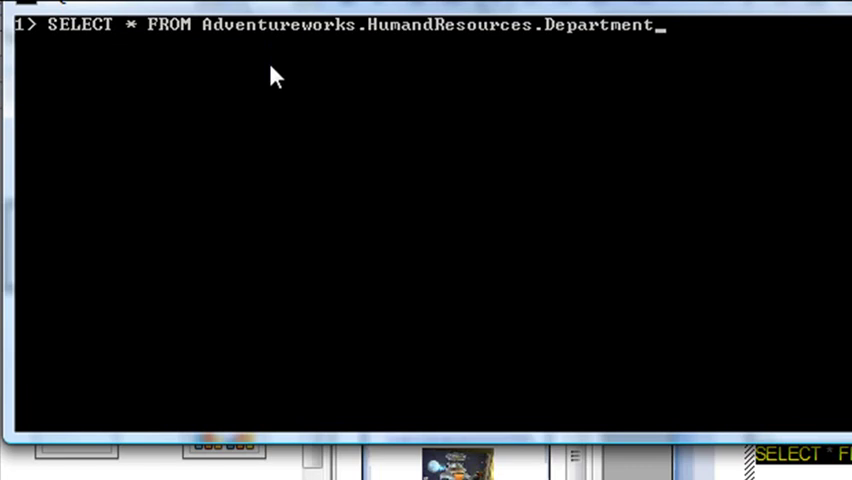
pyautogui.press('Return')
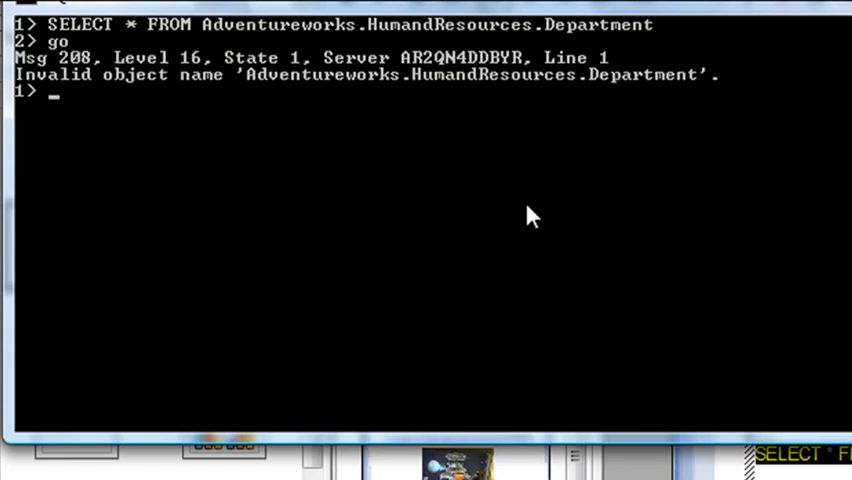
pyautogui.moveTo(446, 82)
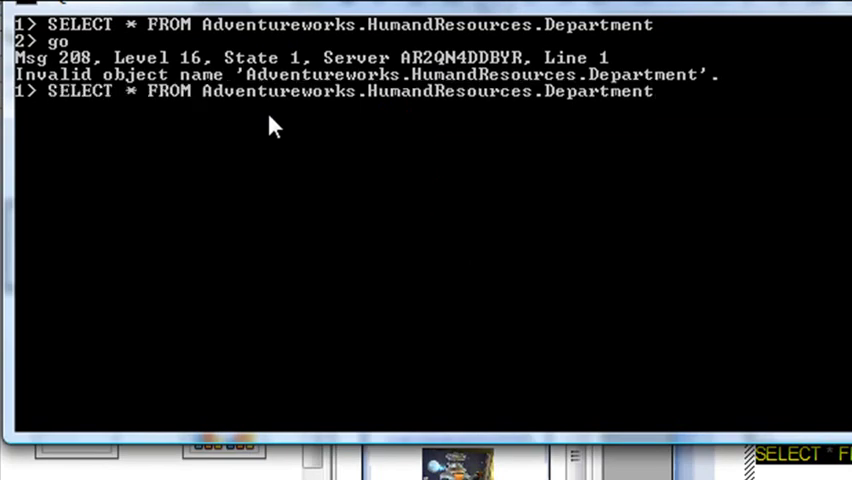
pyautogui.moveTo(410, 100)
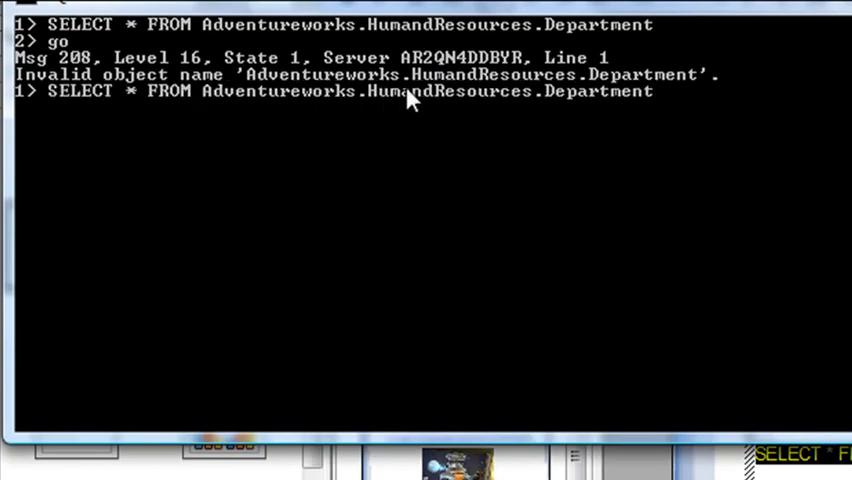
pyautogui.moveTo(400, 116)
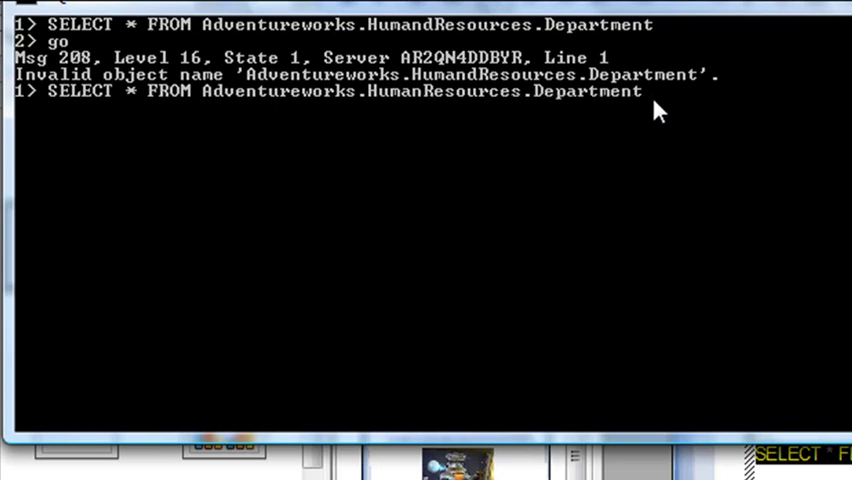
# Step: Resubmit the corrected HumanResources.Department query in sqlcmd to return the department rows
pyautogui.press('Return')
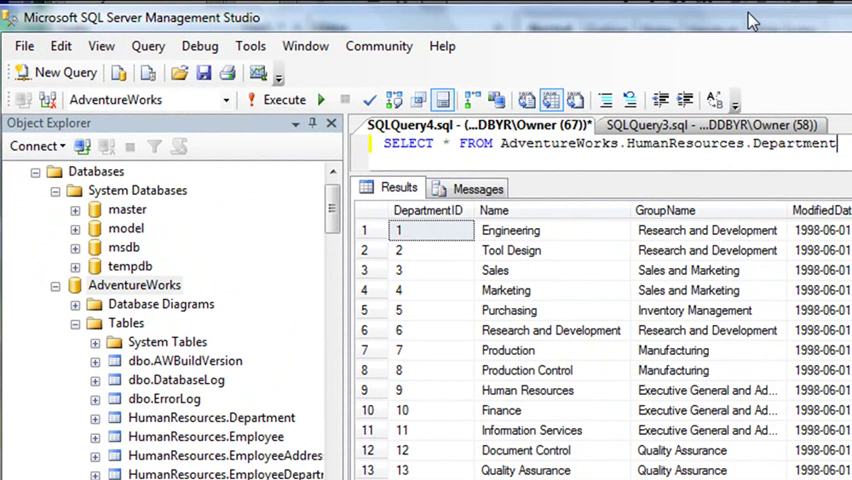
pyautogui.moveTo(752, 22)
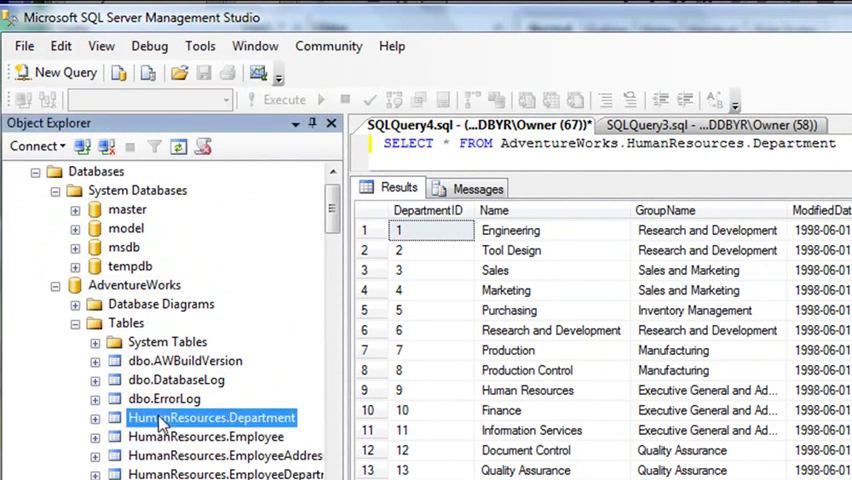
# Step: Show the policy actions (View, Evaluate, Delete Health States) for the HumanResources.Department table
pyautogui.rightClick(212, 416)
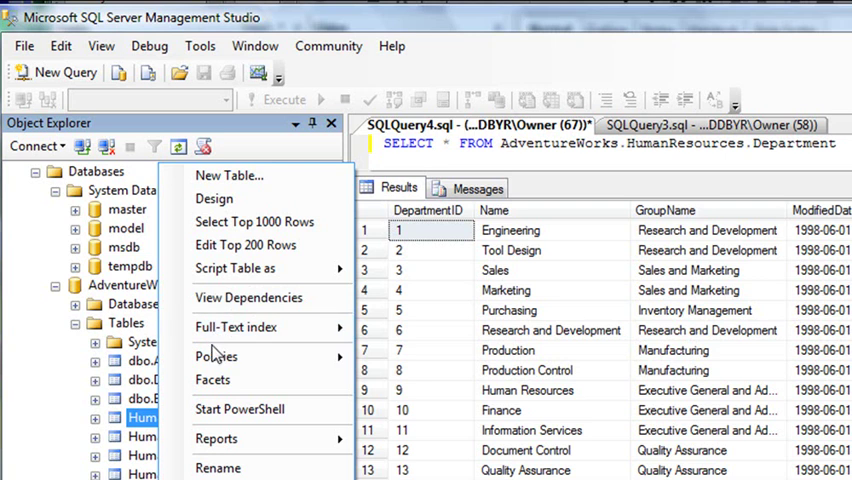
pyautogui.click(216, 356)
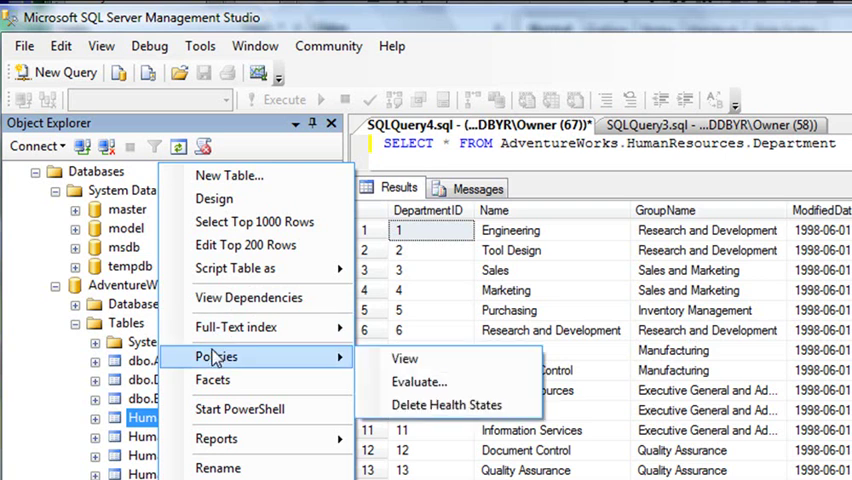